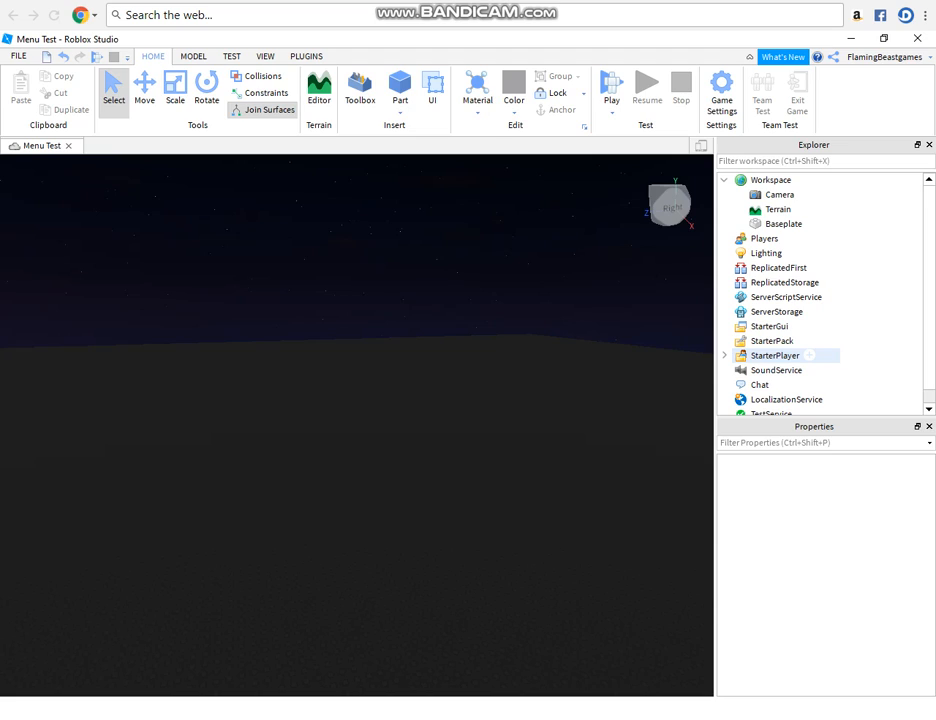
- Insert a ScreenGui and Frame under StarterGui, renaming the frame MainMenu
click(769, 326)
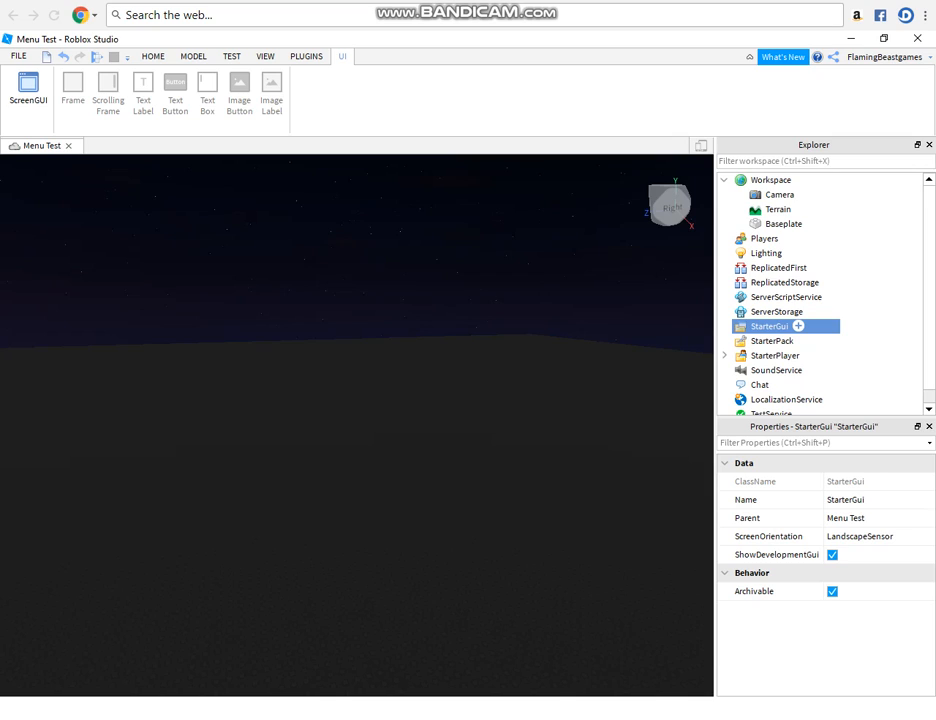
click(798, 326)
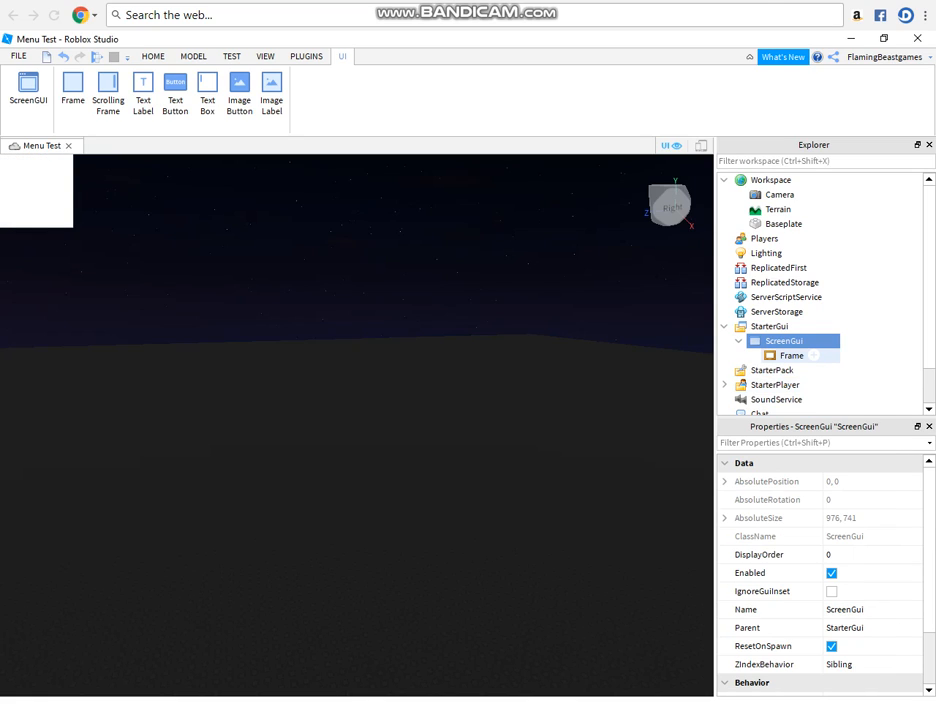
double_click(791, 355)
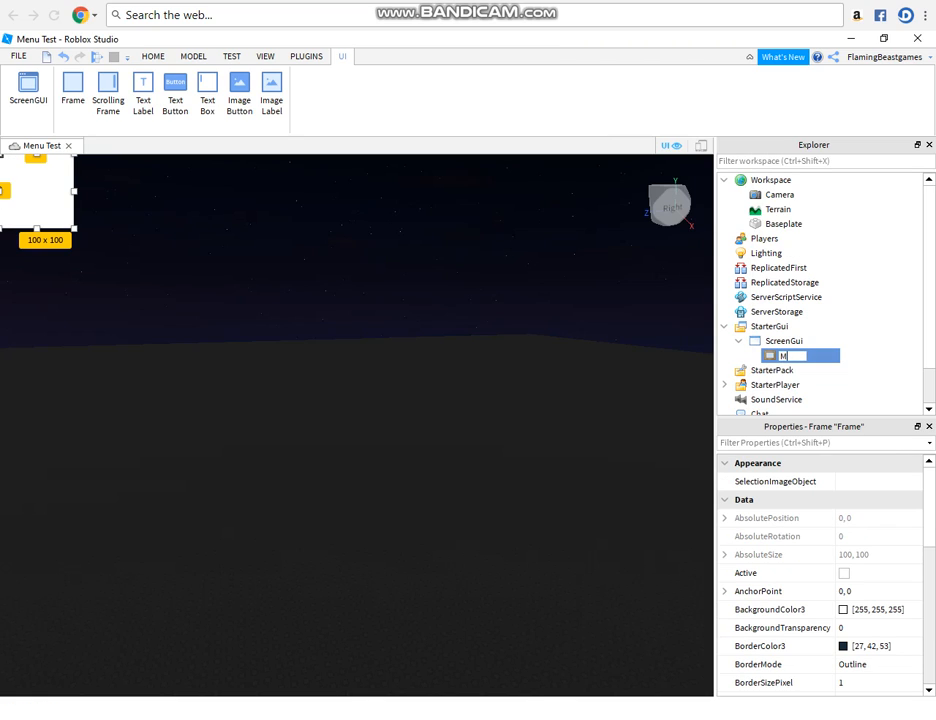
text(MainMenu)
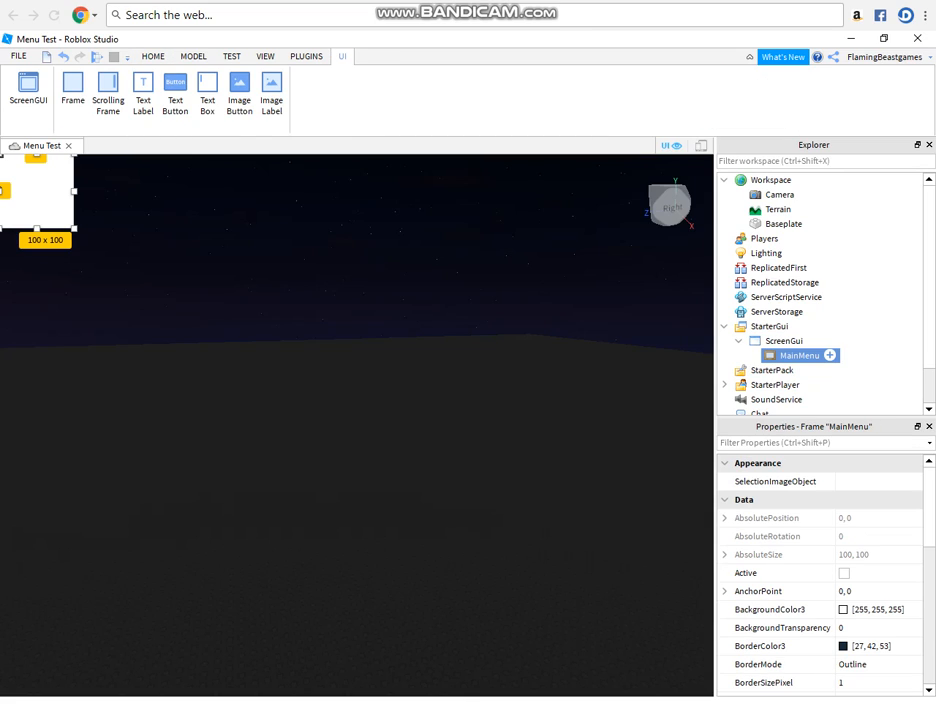
- Add a TextLabel inside MainMenu and rename it Test
click(830, 355)
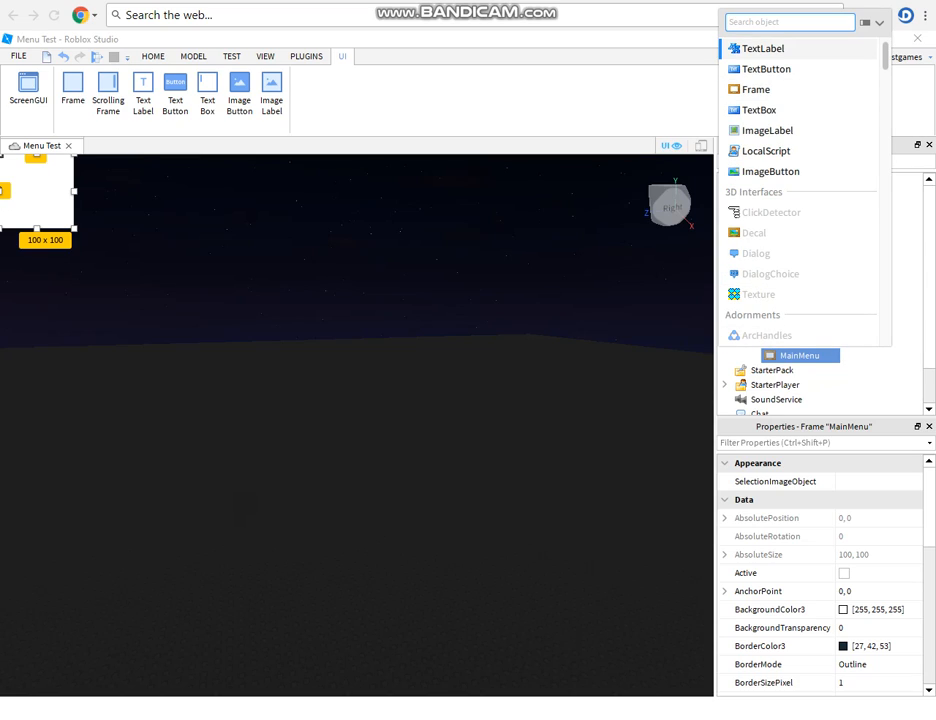
click(765, 48)
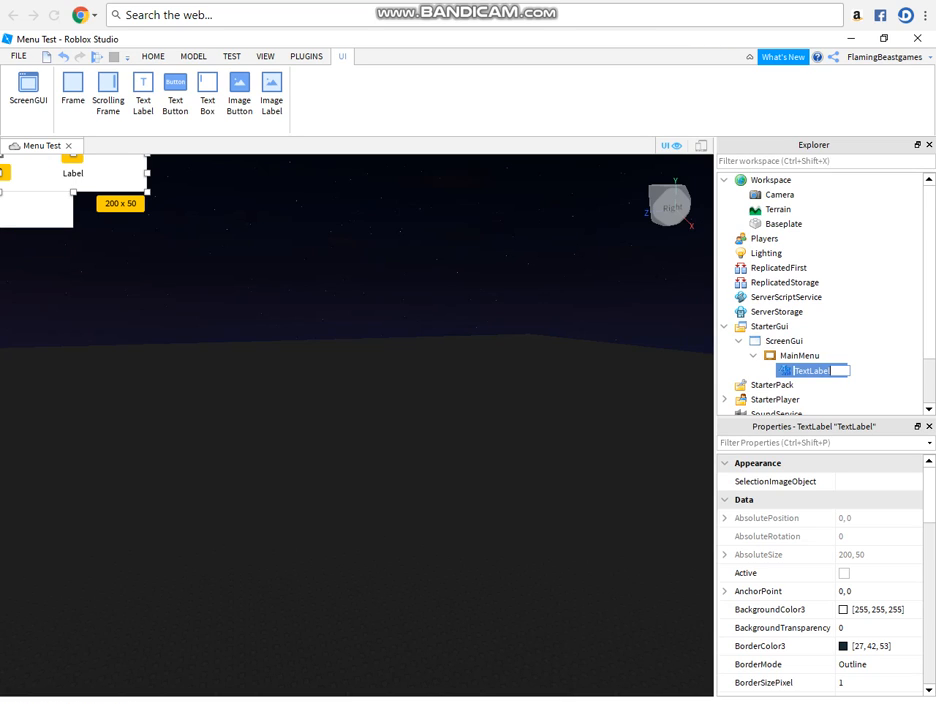
text(Test)
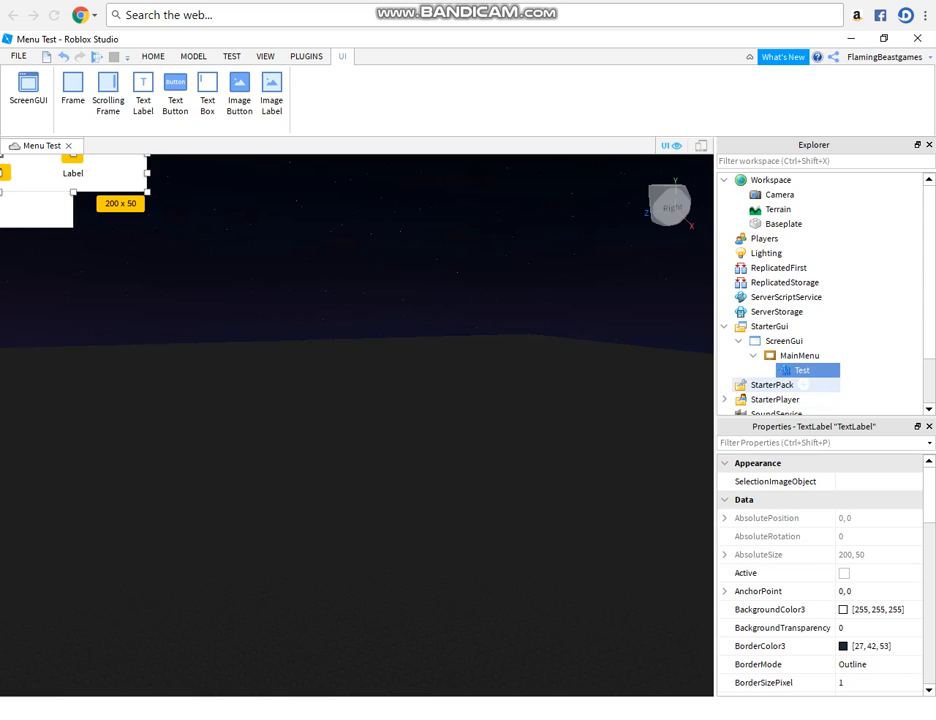
click(800, 355)
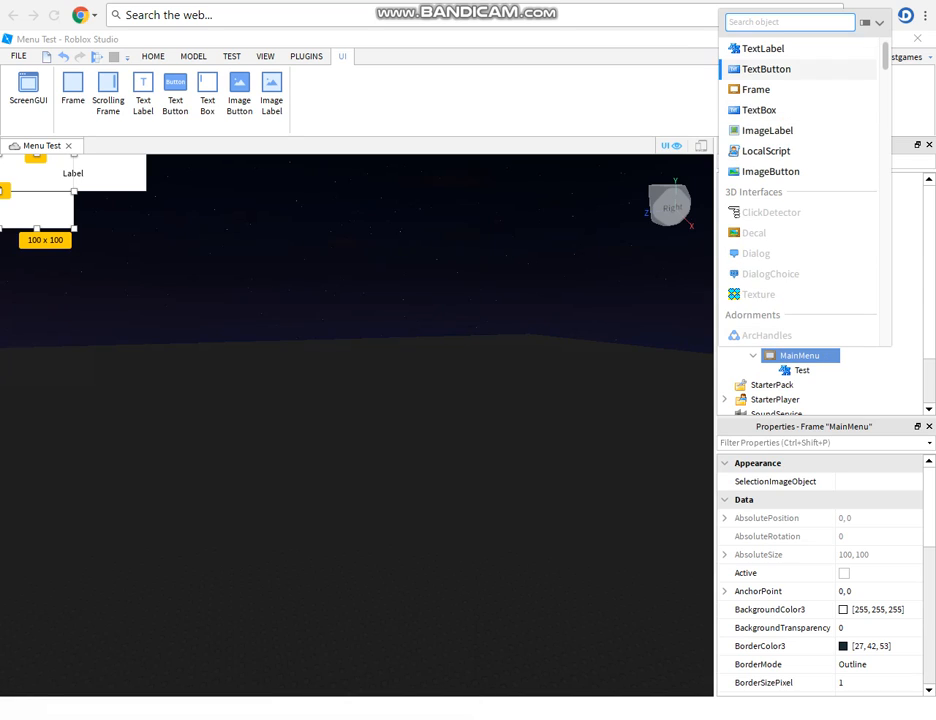
- Add a TextButton named Play to MainMenu, with Text 'Play' and TextScaled on
click(768, 69)
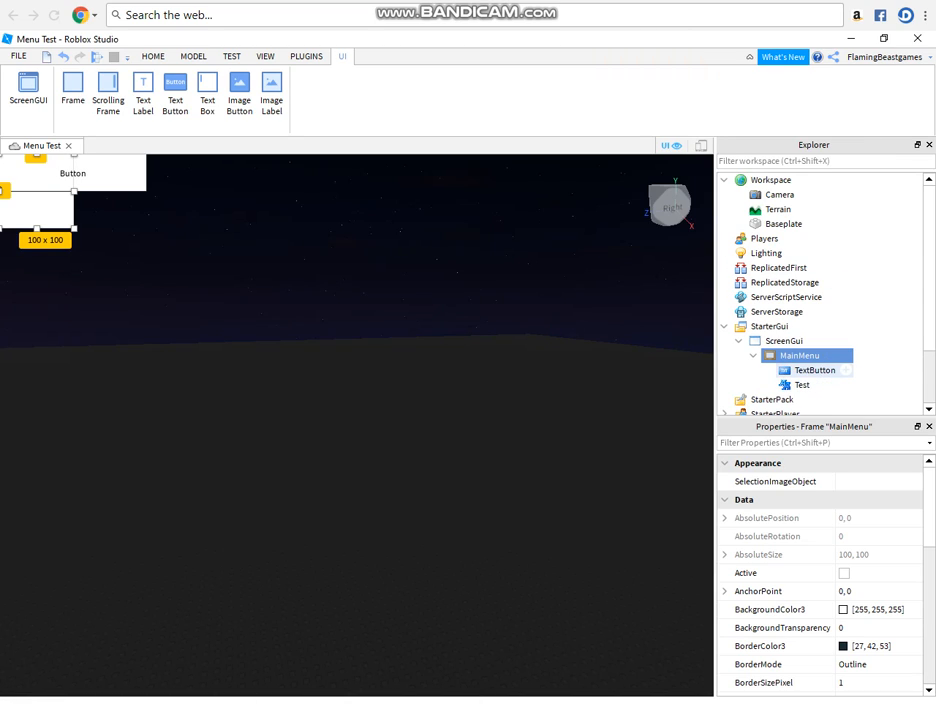
click(815, 370)
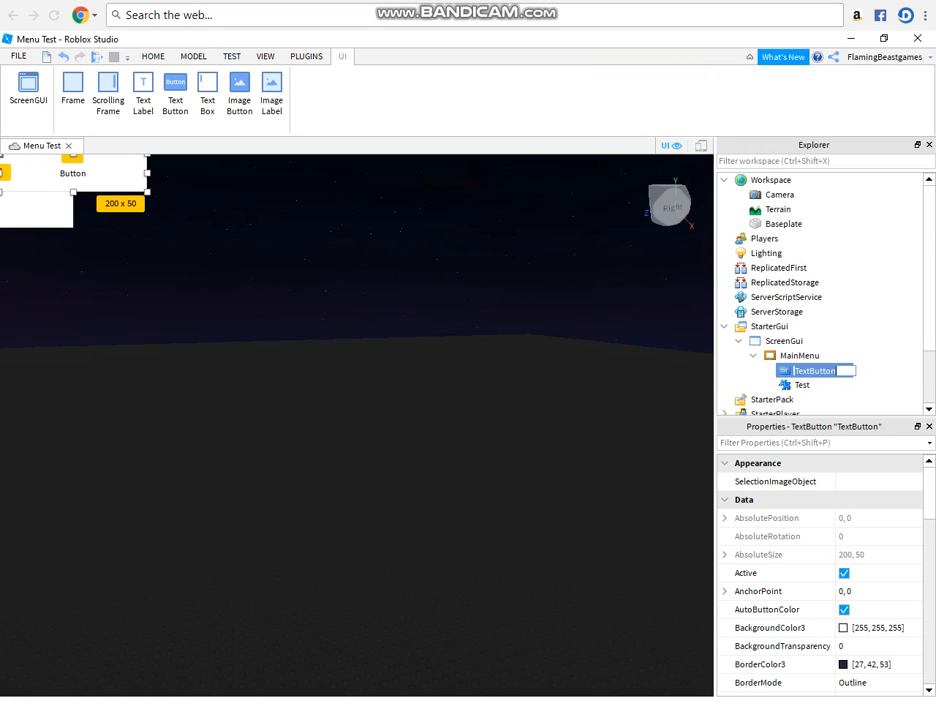
text(Play)
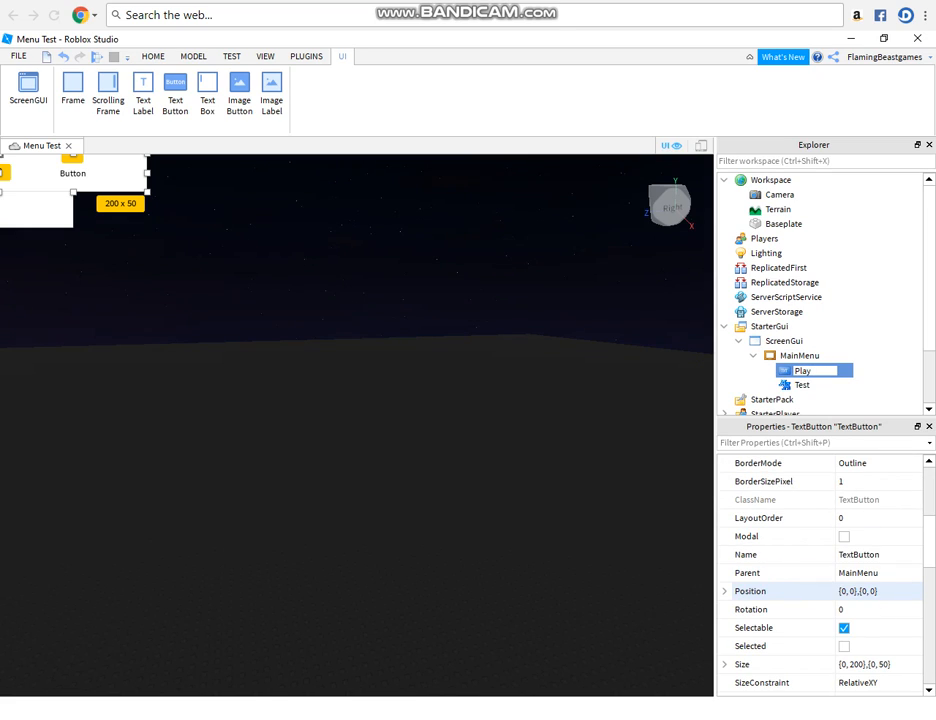
scroll(down, 3)
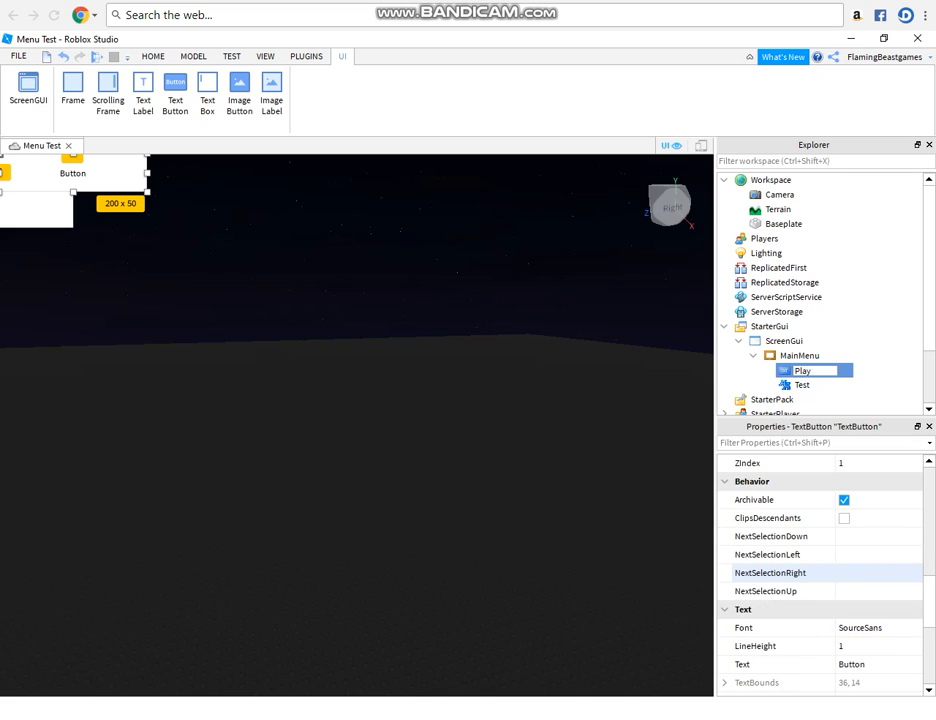
scroll(down, 3)
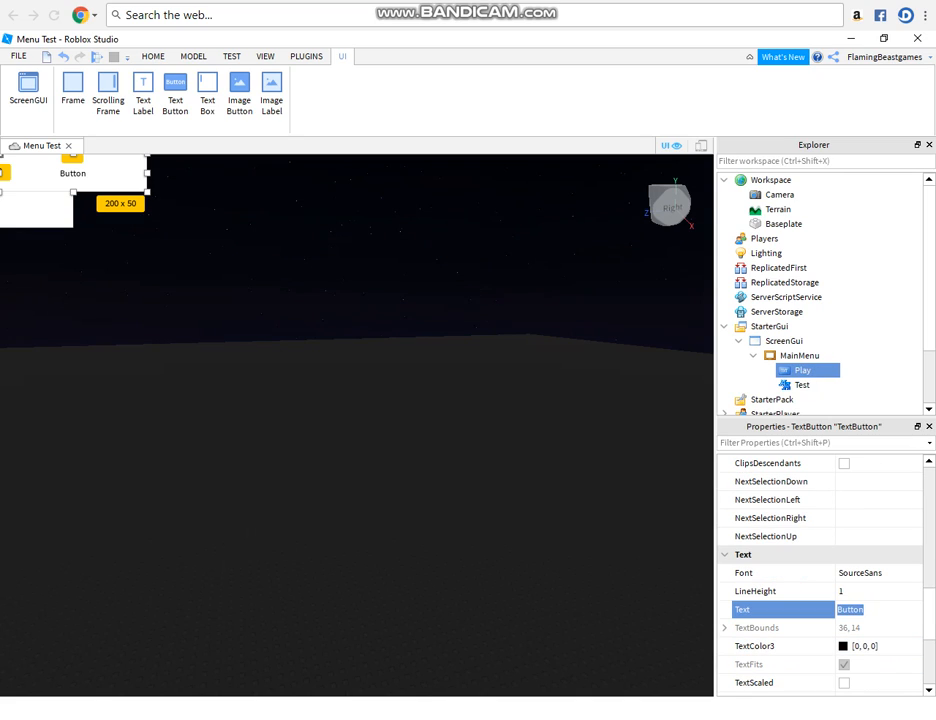
text(Play)
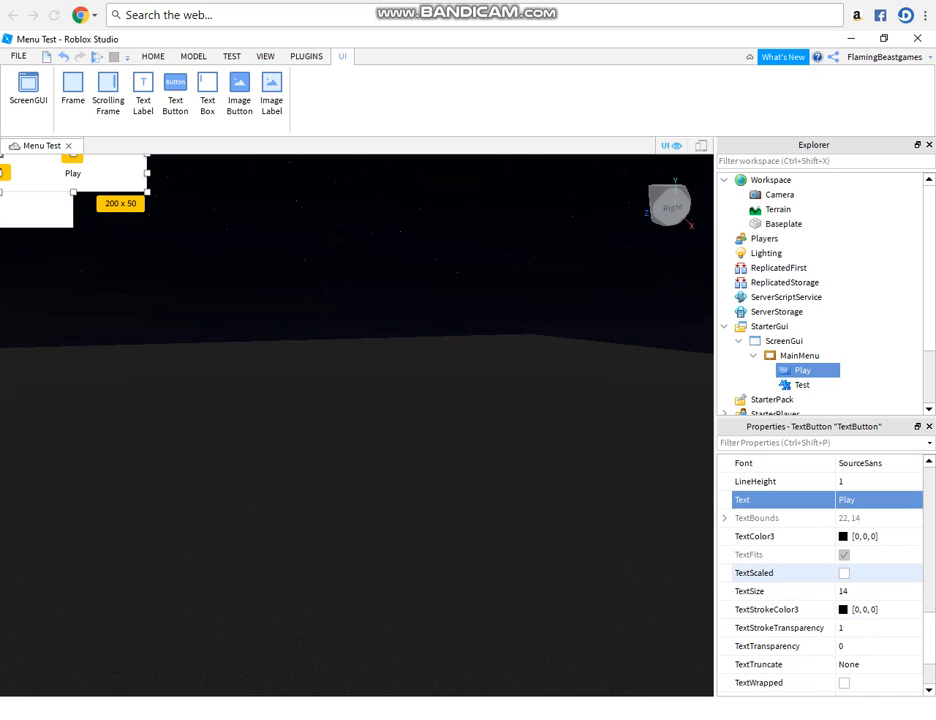
click(843, 572)
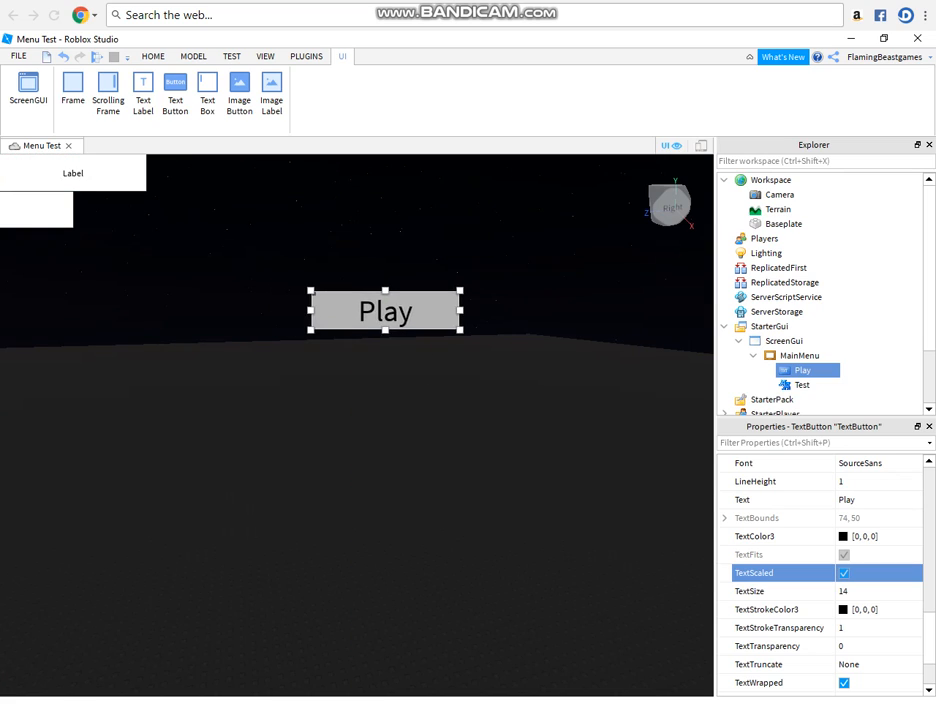
- Drag the Play button lower and enlarge the MainMenu frame to 164 × 145
drag(385, 311, 363, 667)
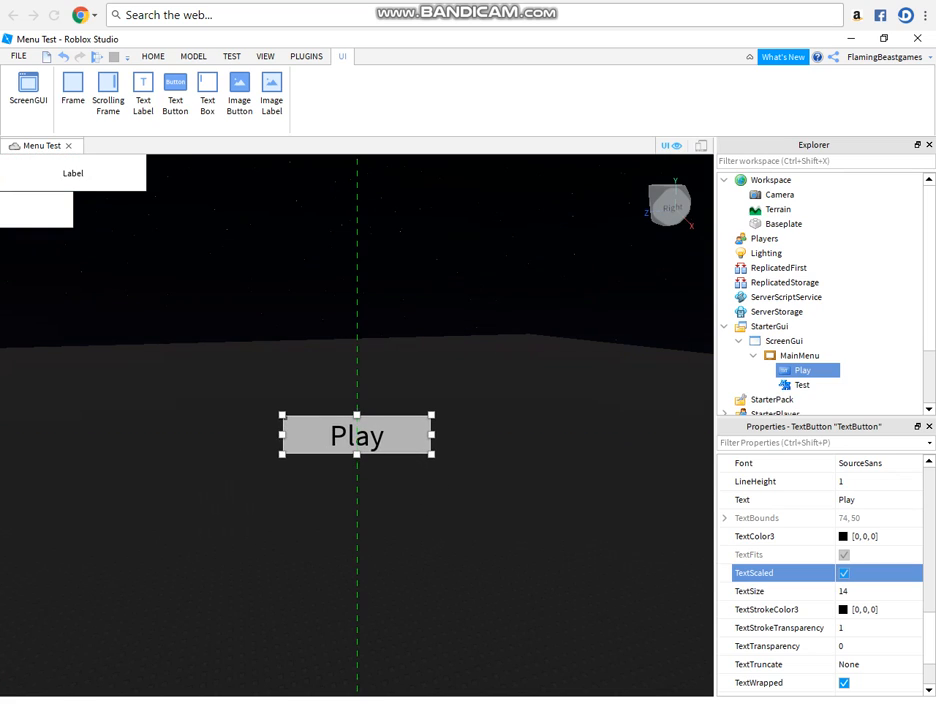
click(153, 56)
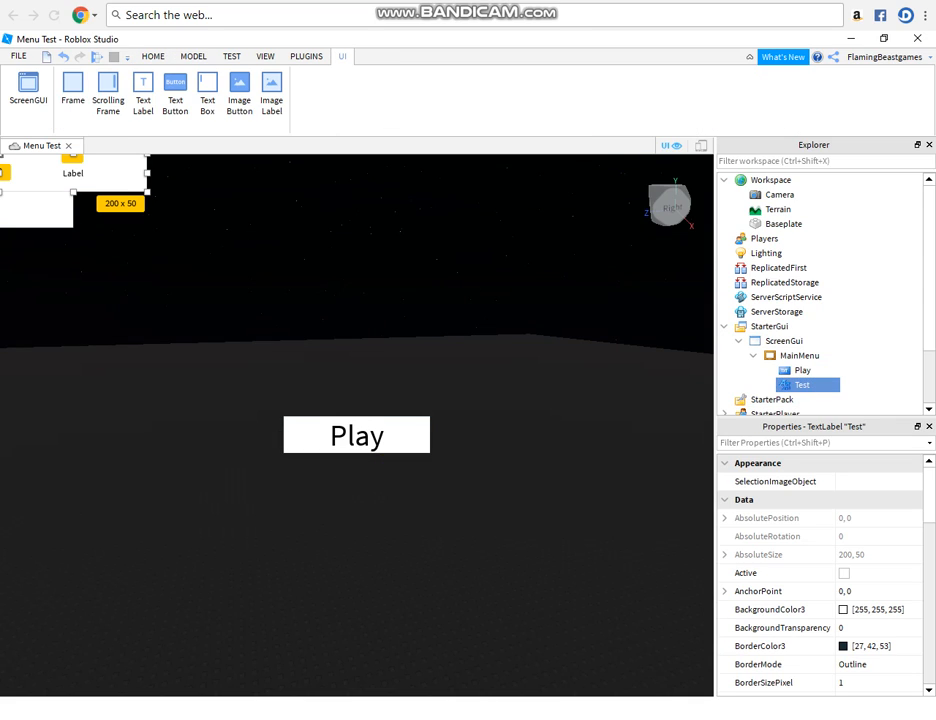
click(798, 355)
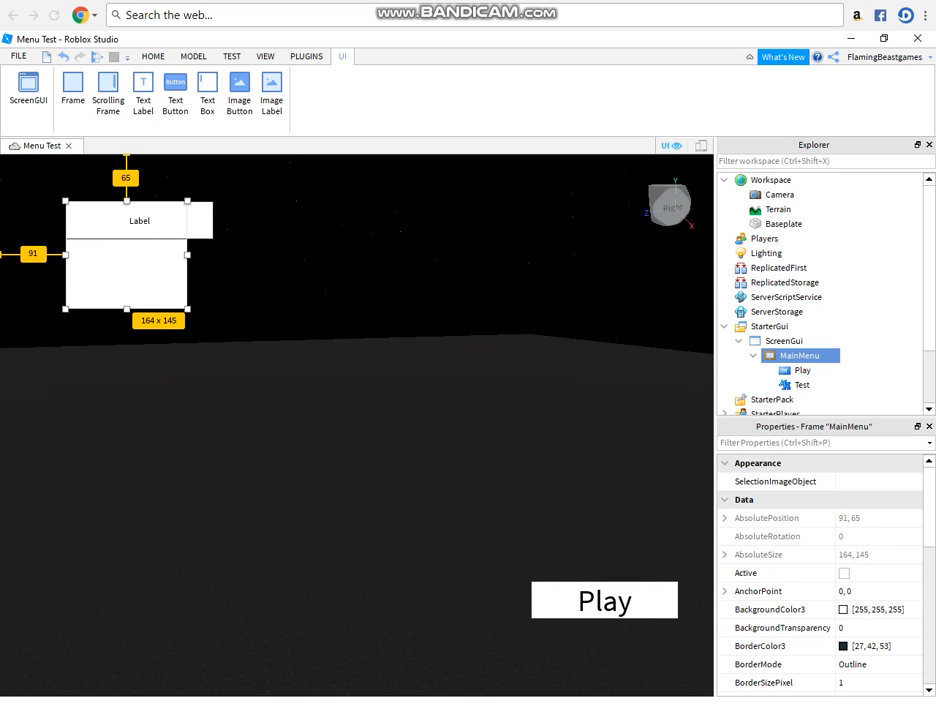
- Move Play and Test into Workspace and stretch MainMenu to fill the viewport
click(802, 370)
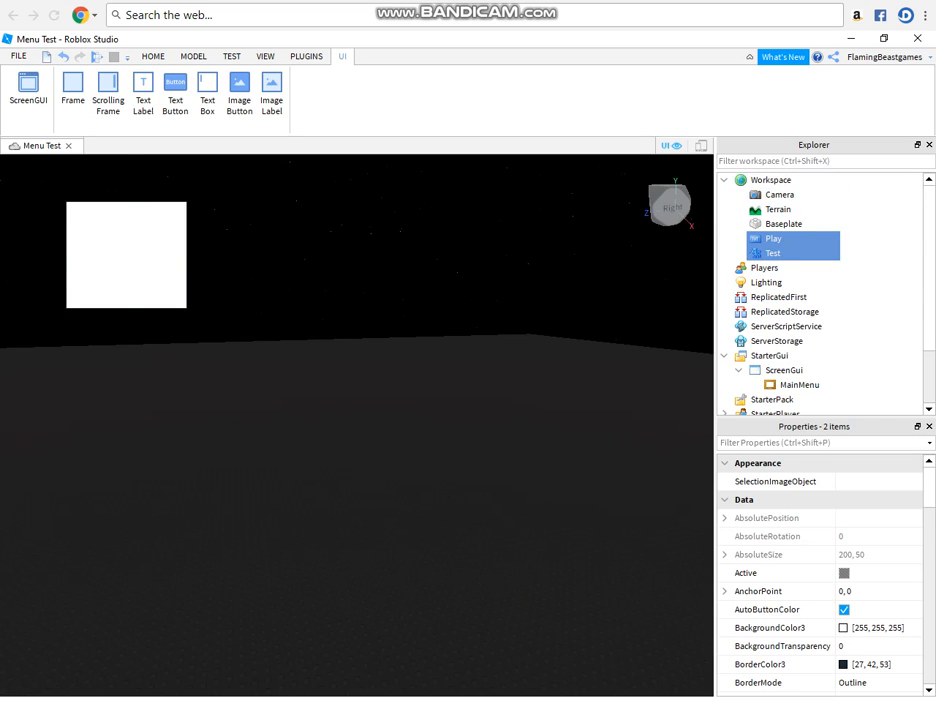
click(799, 384)
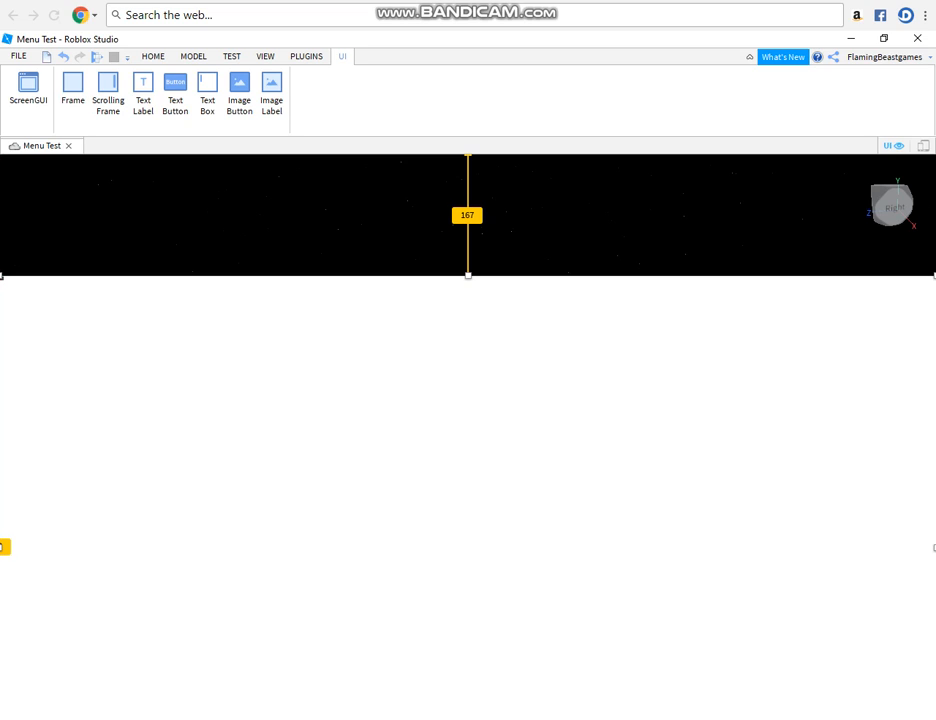
- Reopen Explorer and Properties, put Test back under MainMenu, and remove Play
click(265, 56)
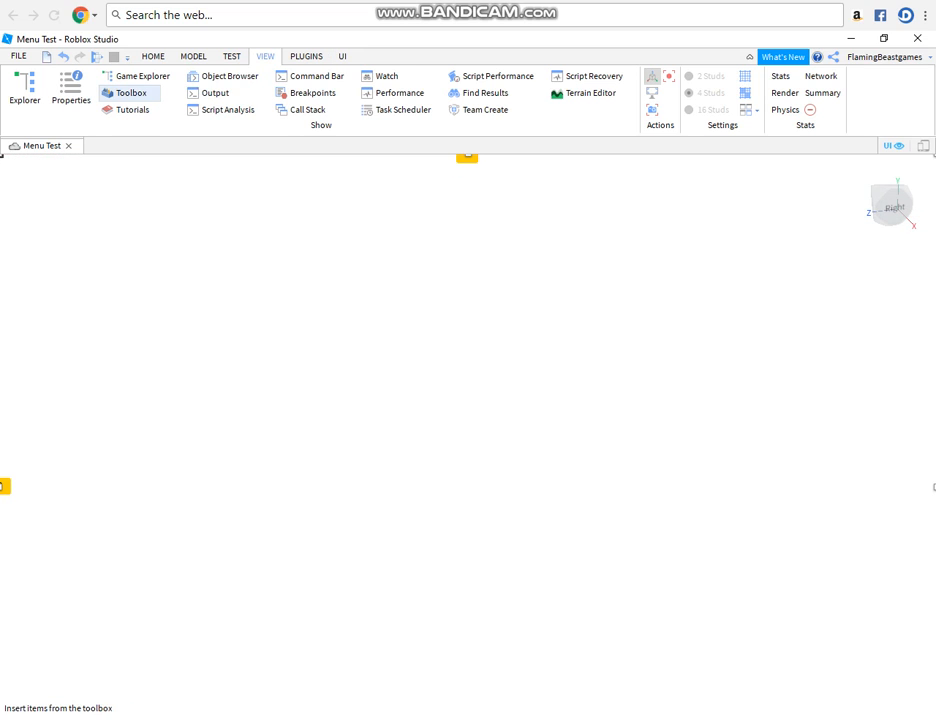
click(24, 90)
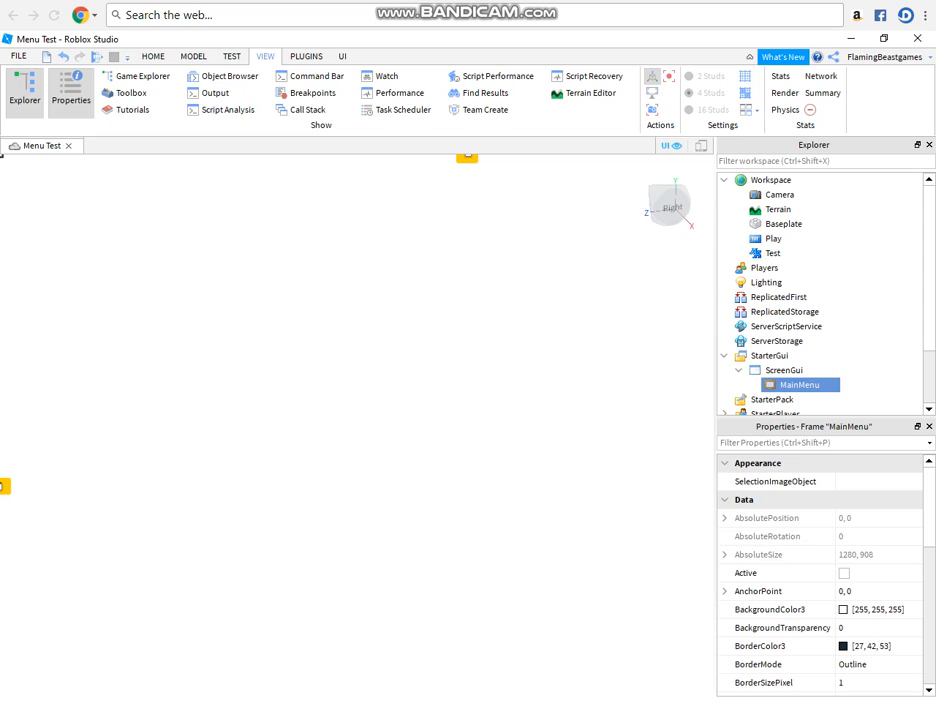
click(830, 311)
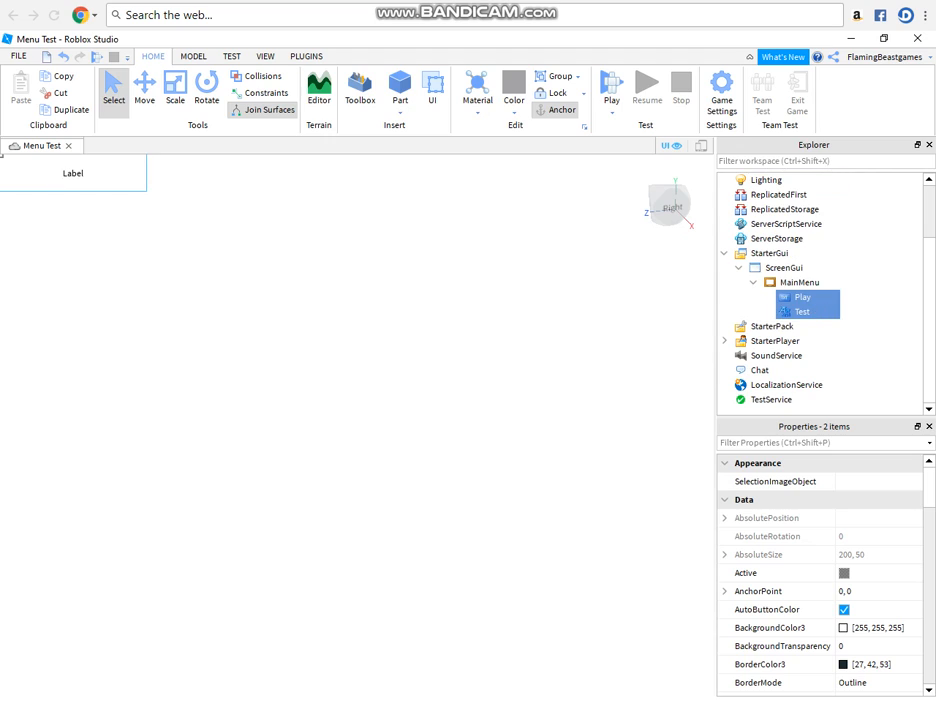
click(342, 56)
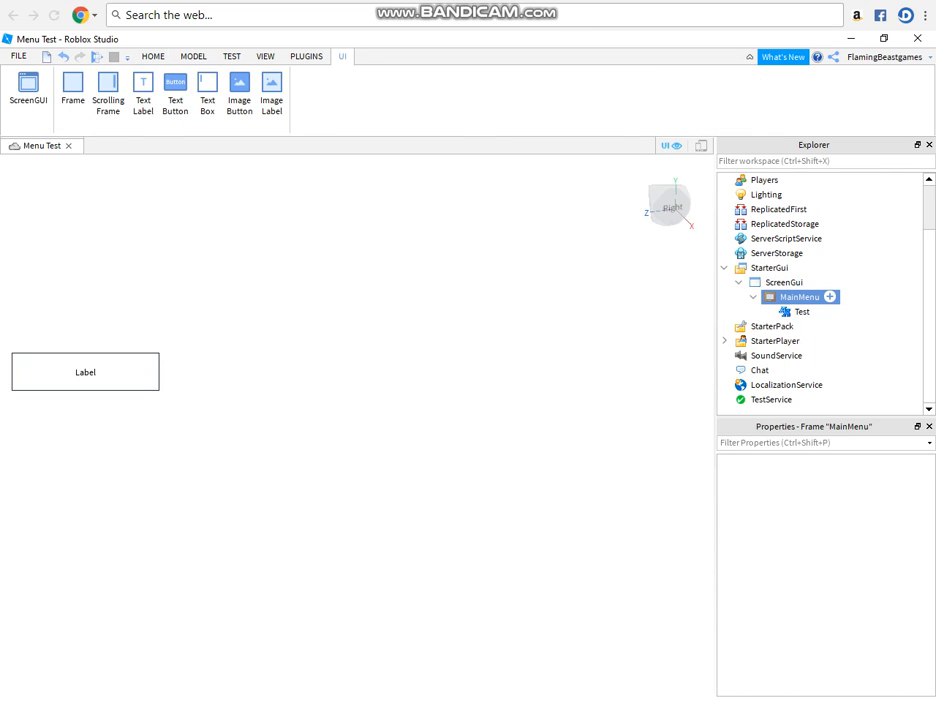
- Stretch Test across the top; give Test and MainMenu 0.3 background transparency
click(802, 311)
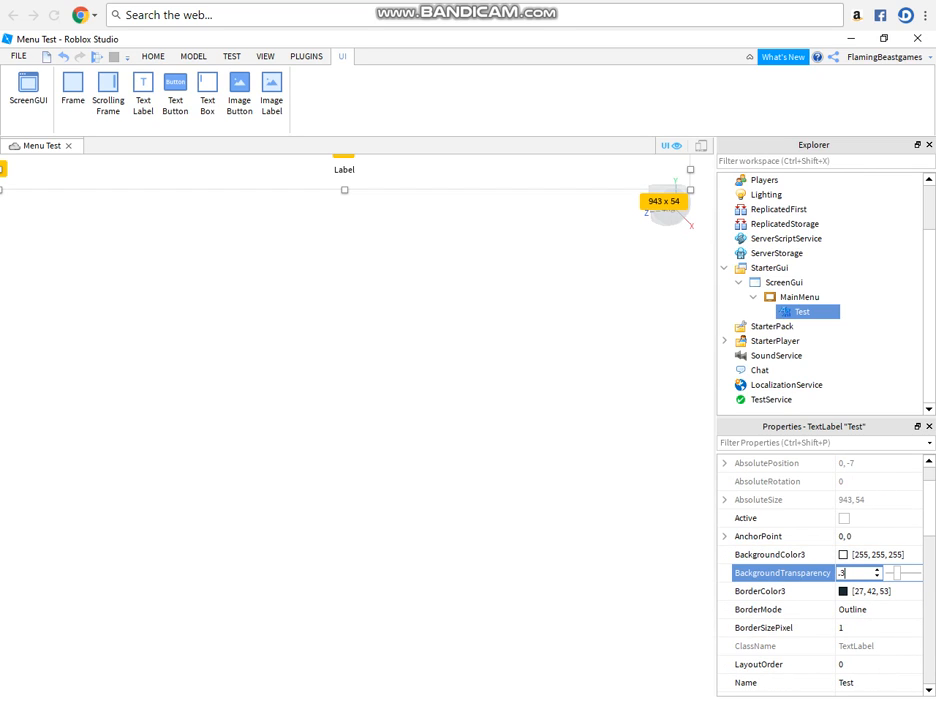
text(0.3)
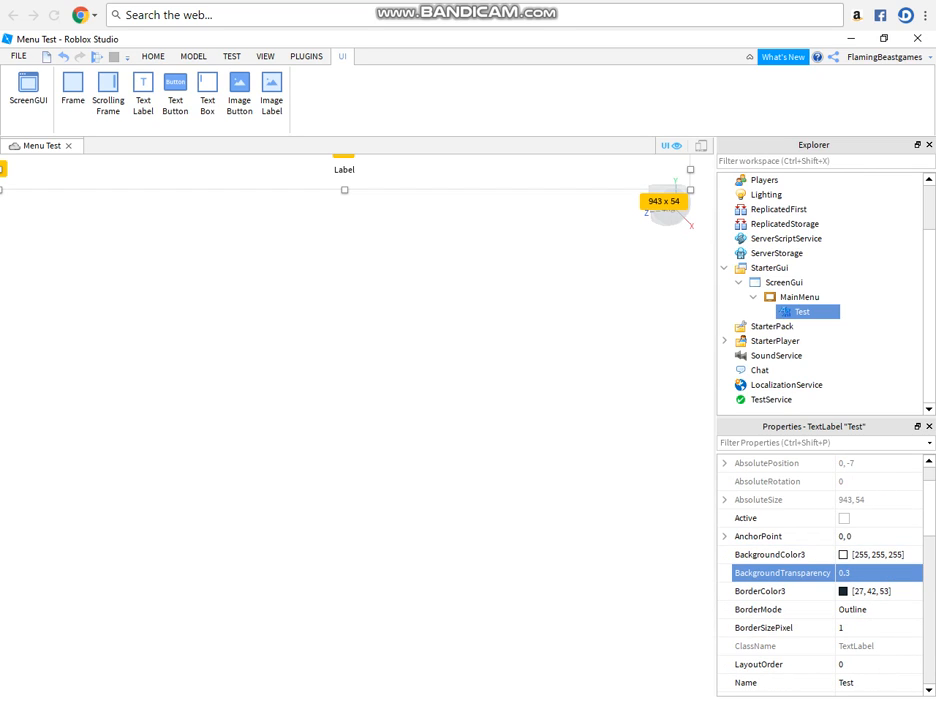
click(798, 296)
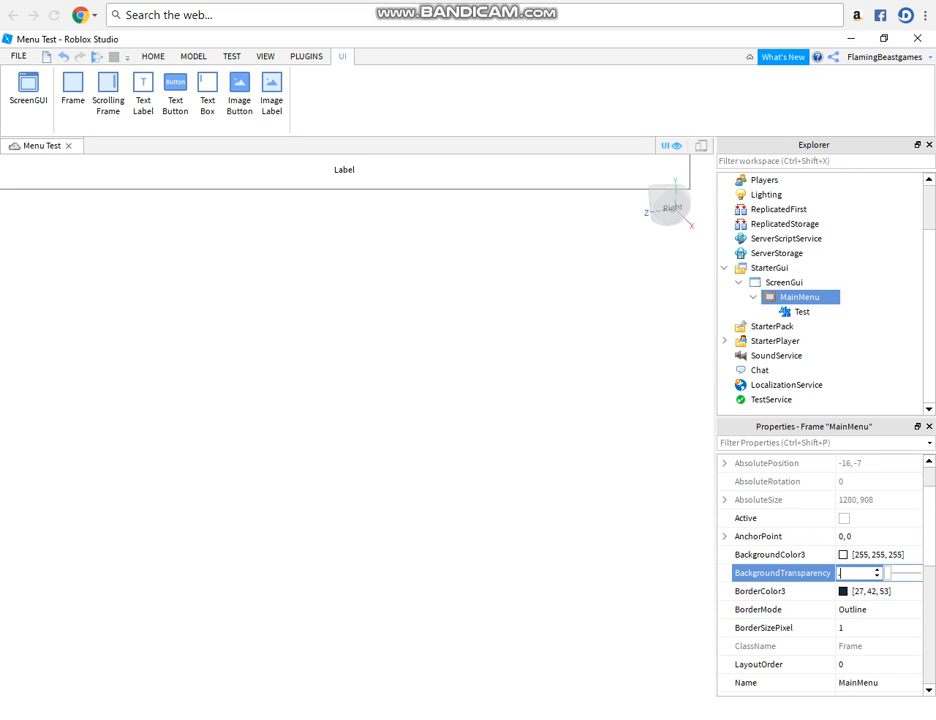
text(2)
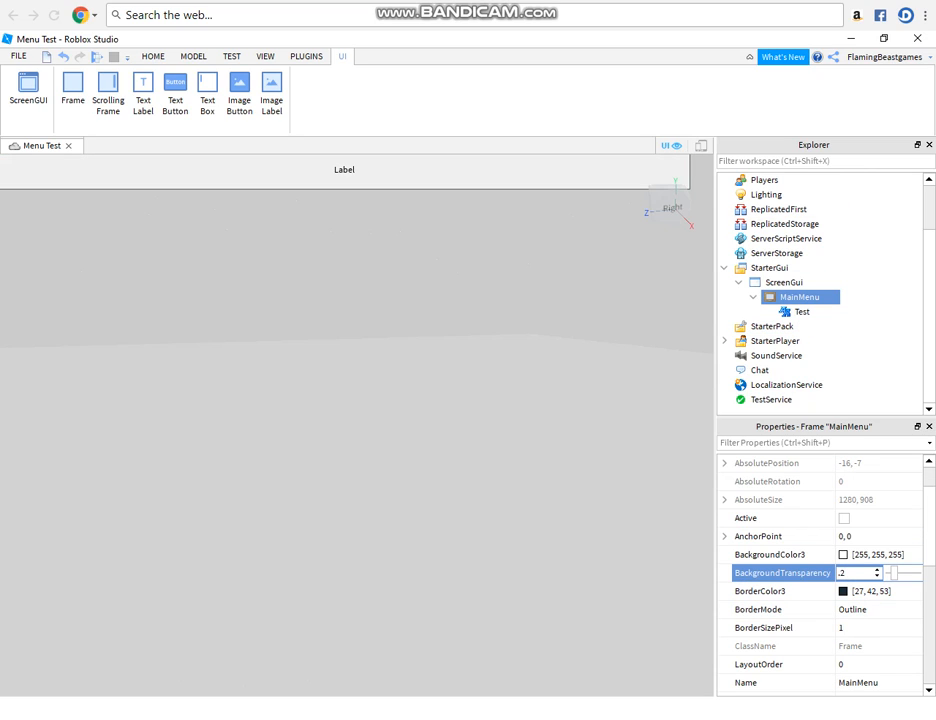
text(0.3)
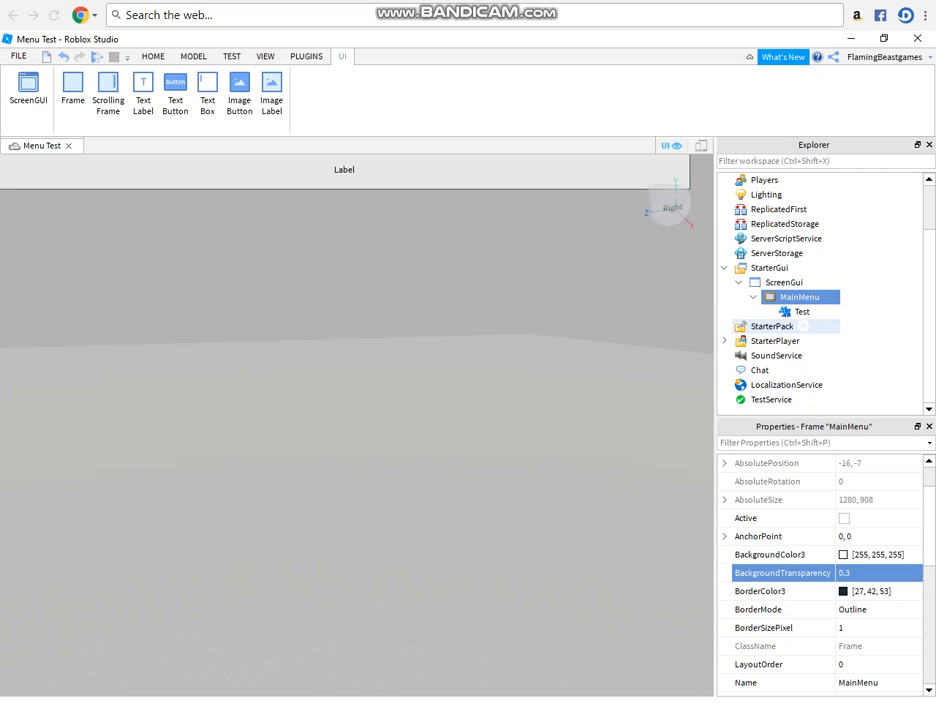
click(801, 311)
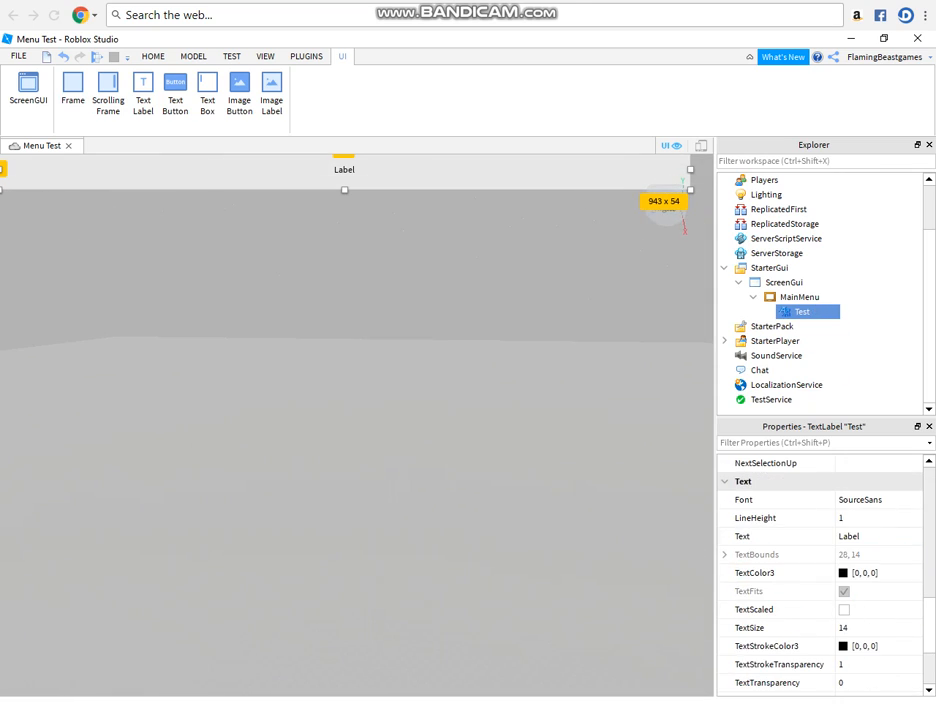
- Set the Test label's text to 'Menu Test Simulator' with TextScaled enabled
click(870, 536)
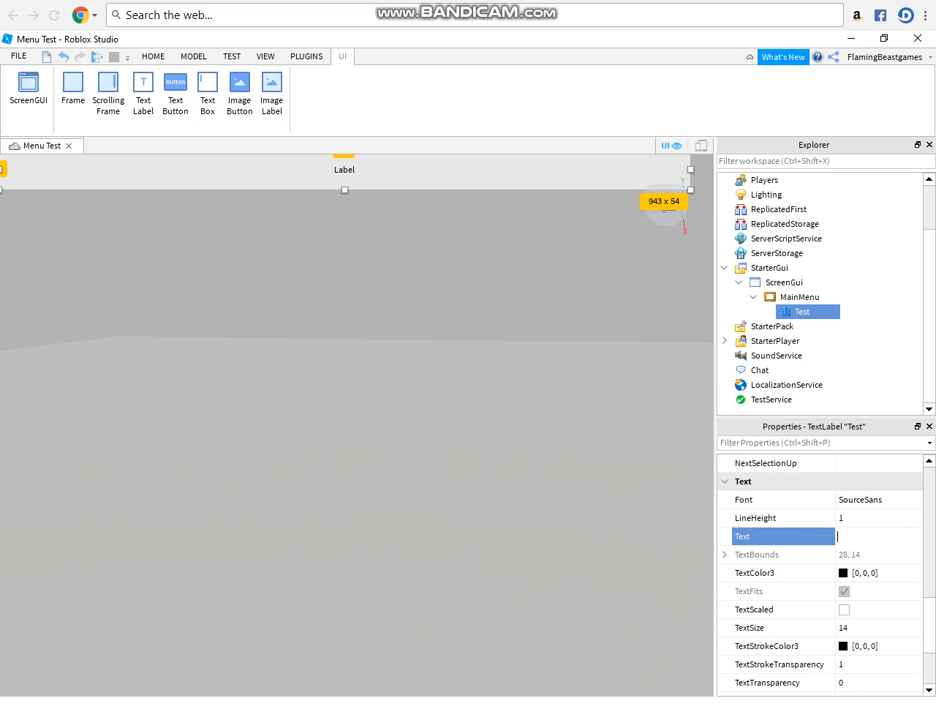
text(M)
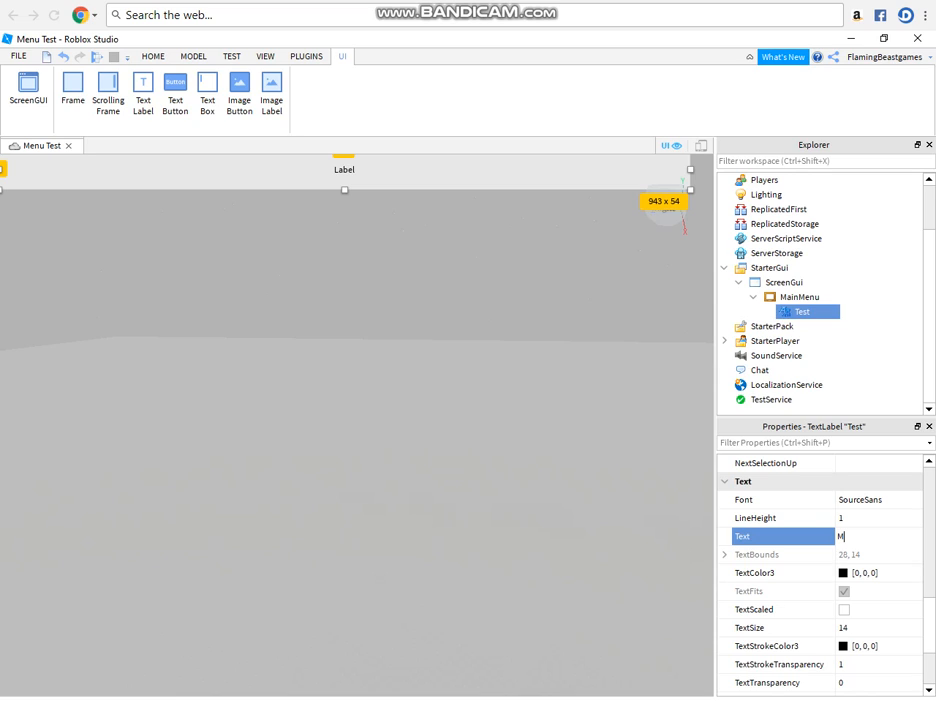
text(Menu Test Simulator)
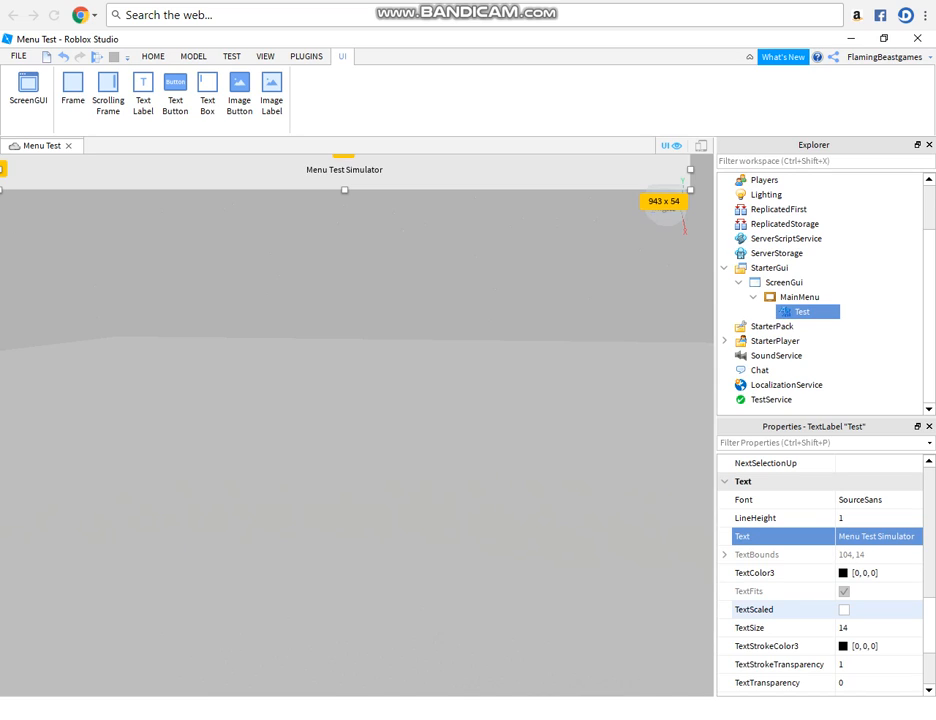
click(844, 609)
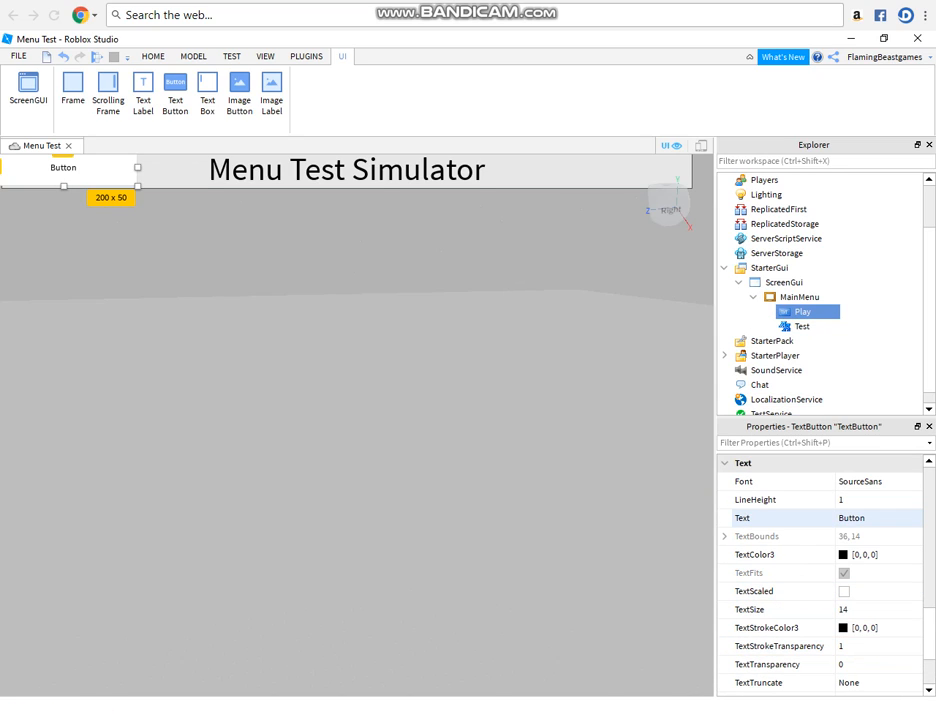
- Give the new button scaled 'Play' text and position it below the title near centre
text(Play)
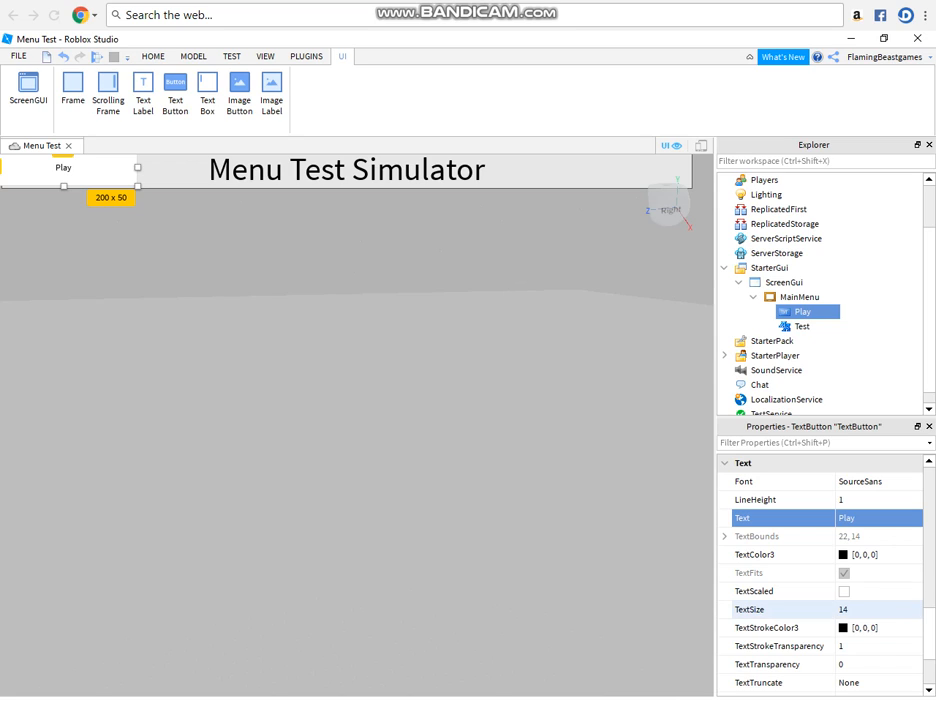
click(844, 591)
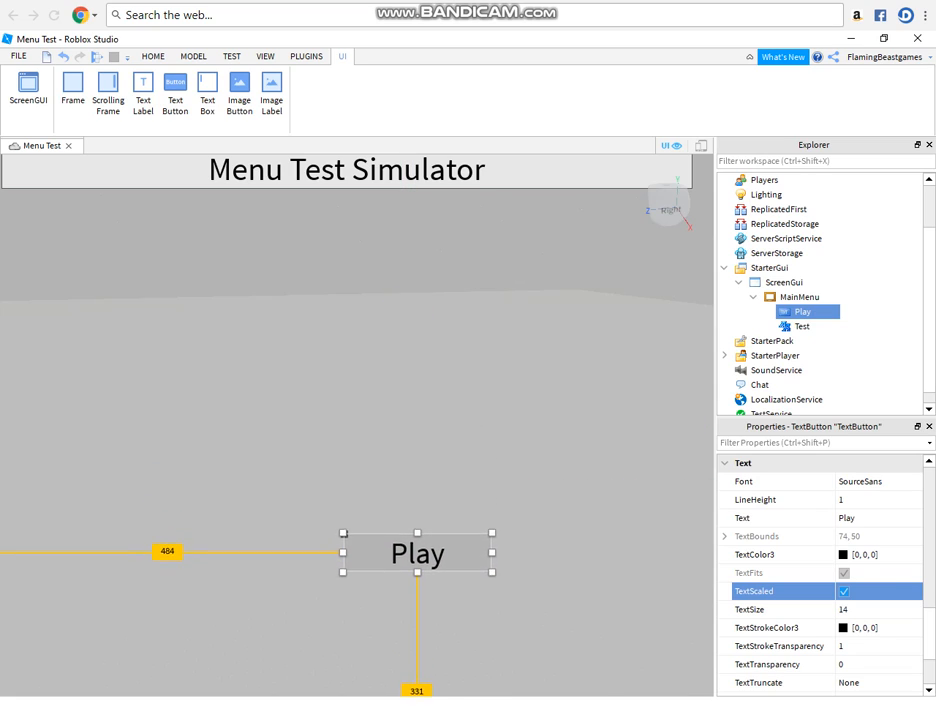
drag(417, 553, 370, 513)
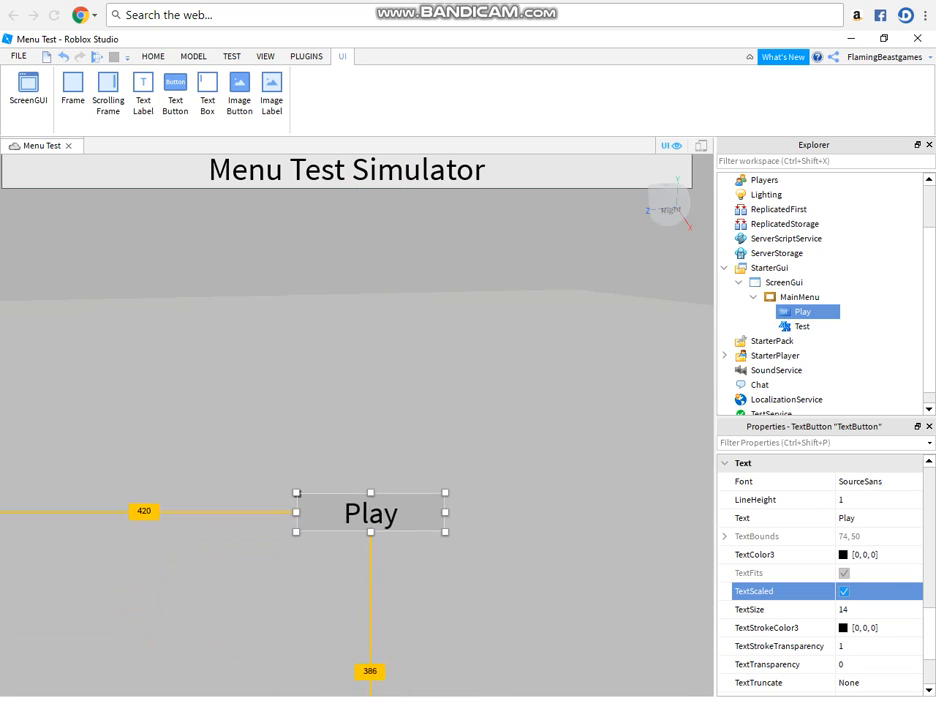
drag(371, 513, 425, 481)
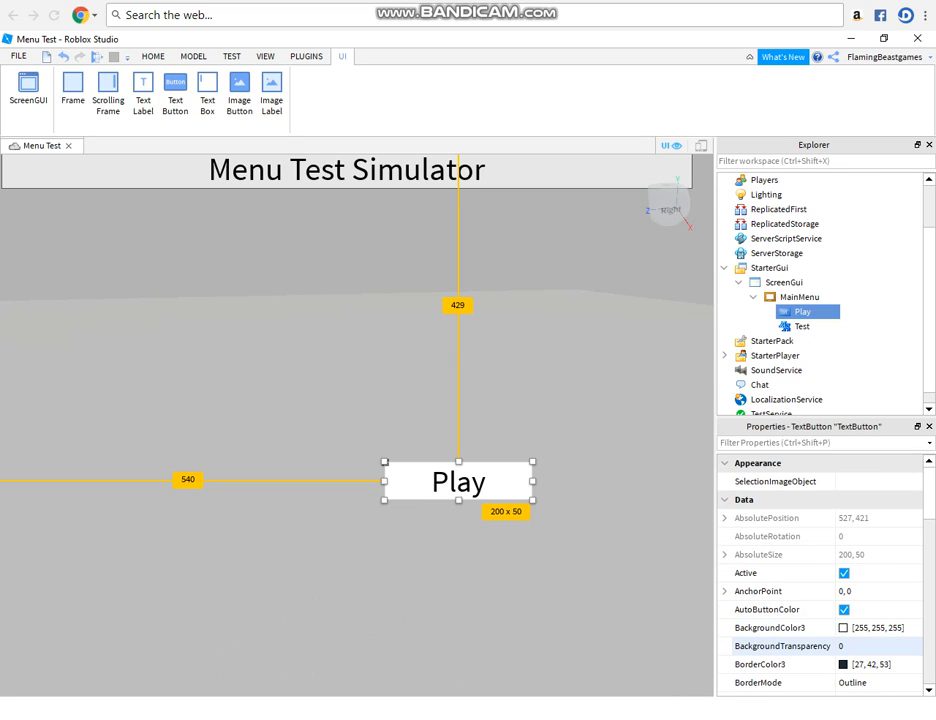
- Set the Play button's BackgroundColor3 to bright green
click(843, 628)
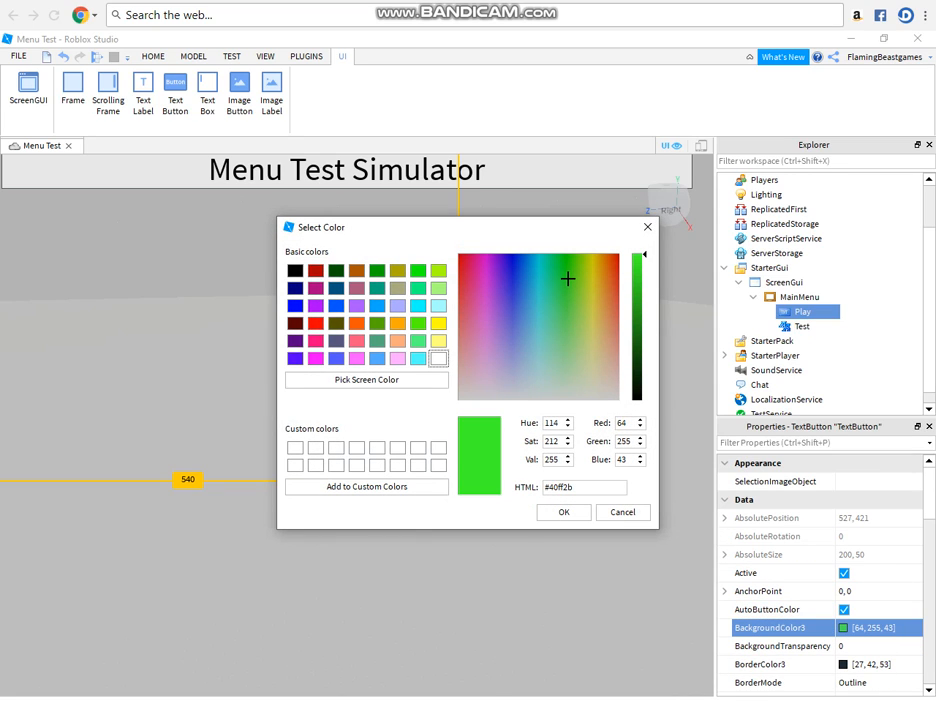
click(563, 512)
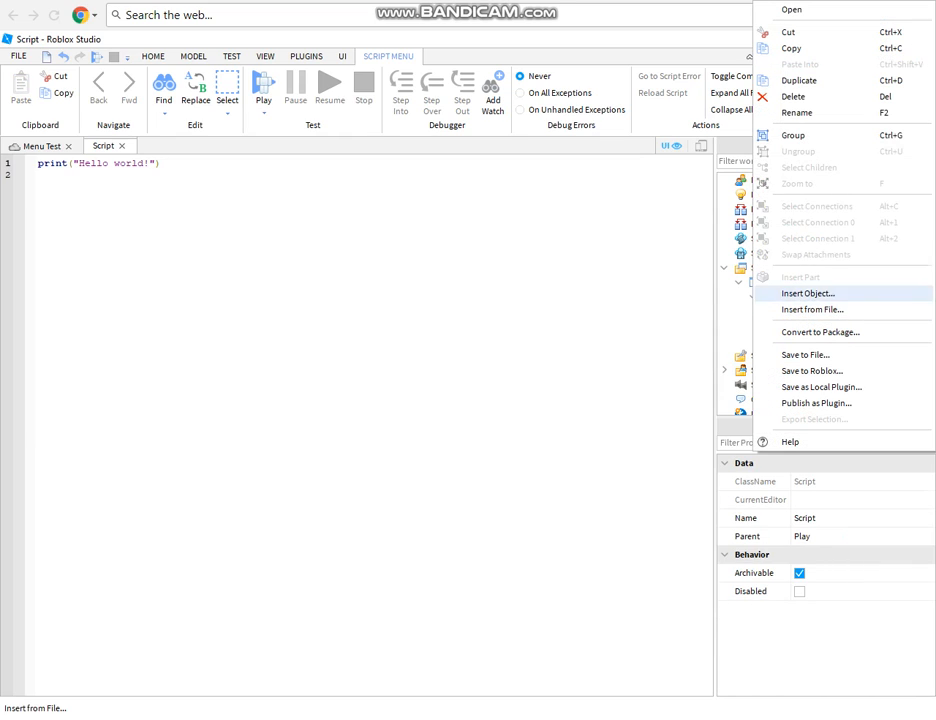
- Rename the script to 'Menu Script' and replace its code with MouseButton1Click, MouseEnter and MouseLeave handlers
click(807, 293)
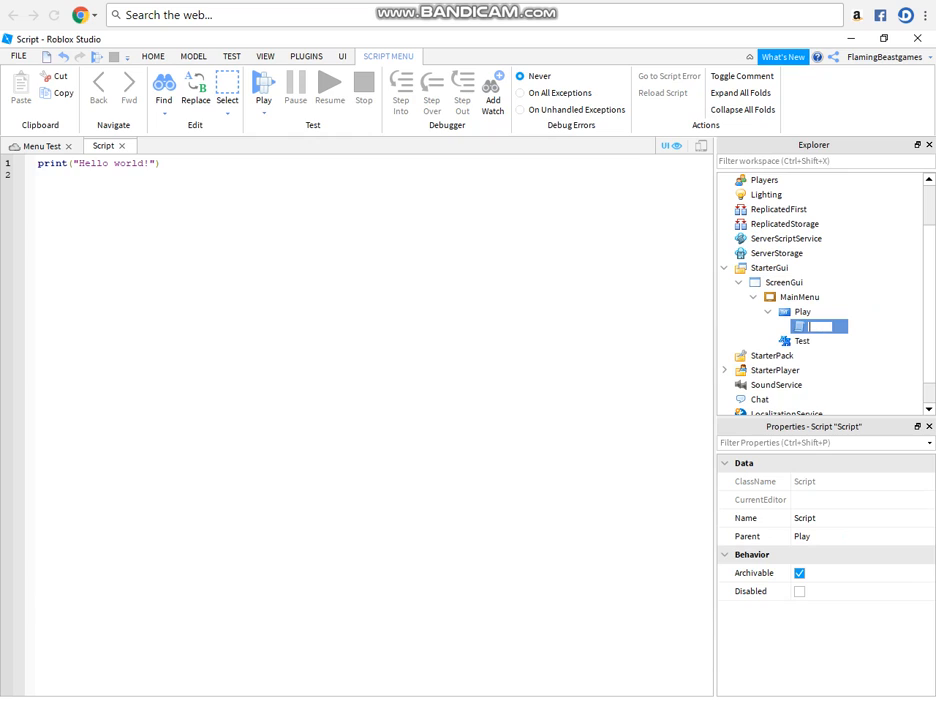
text(Menu Sc)
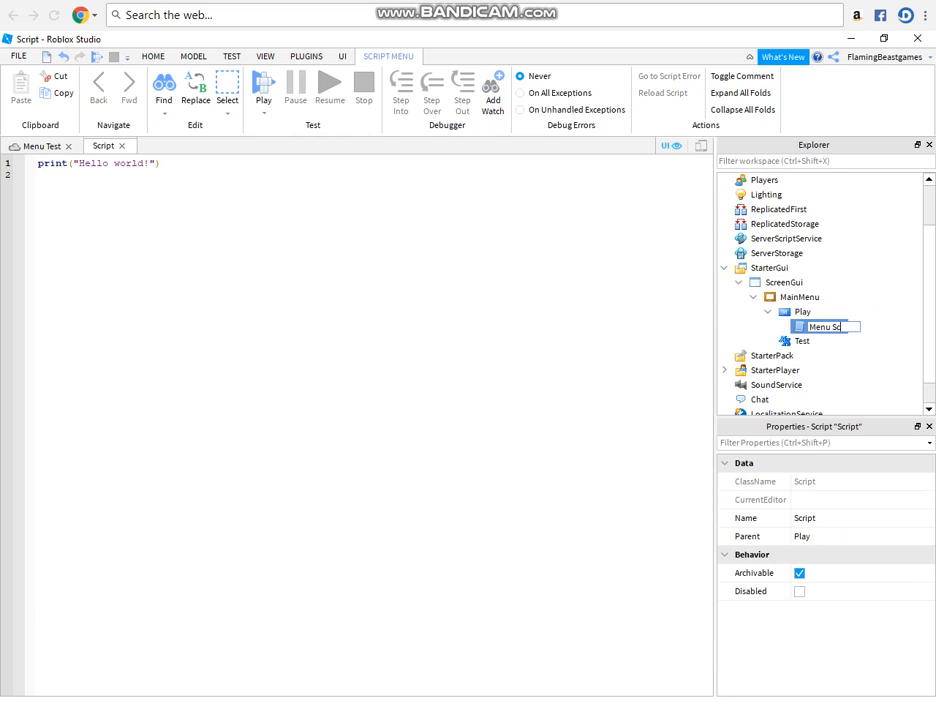
text(Menu Script)
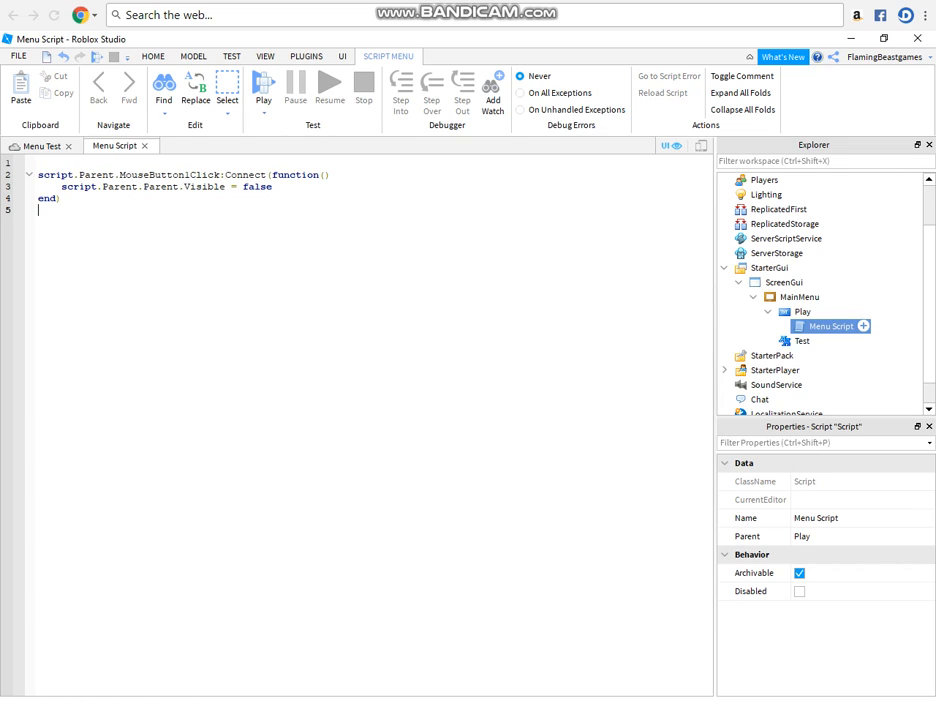
key(ctrl+a)
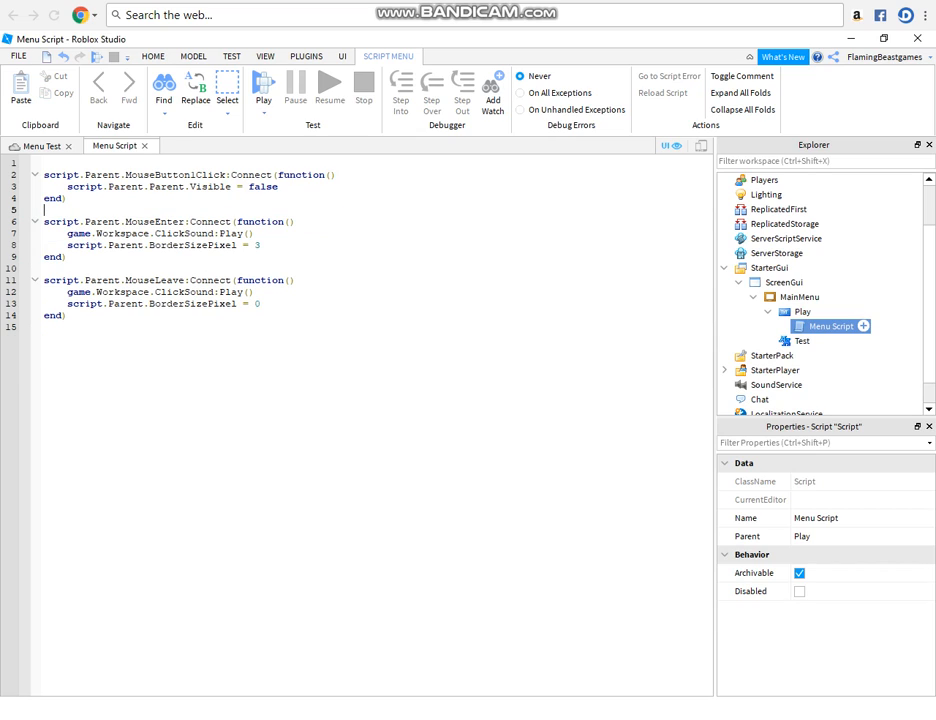
- Delete the ClickSound:Play() lines from both hover handlers and close the Menu Script tab
click(44, 209)
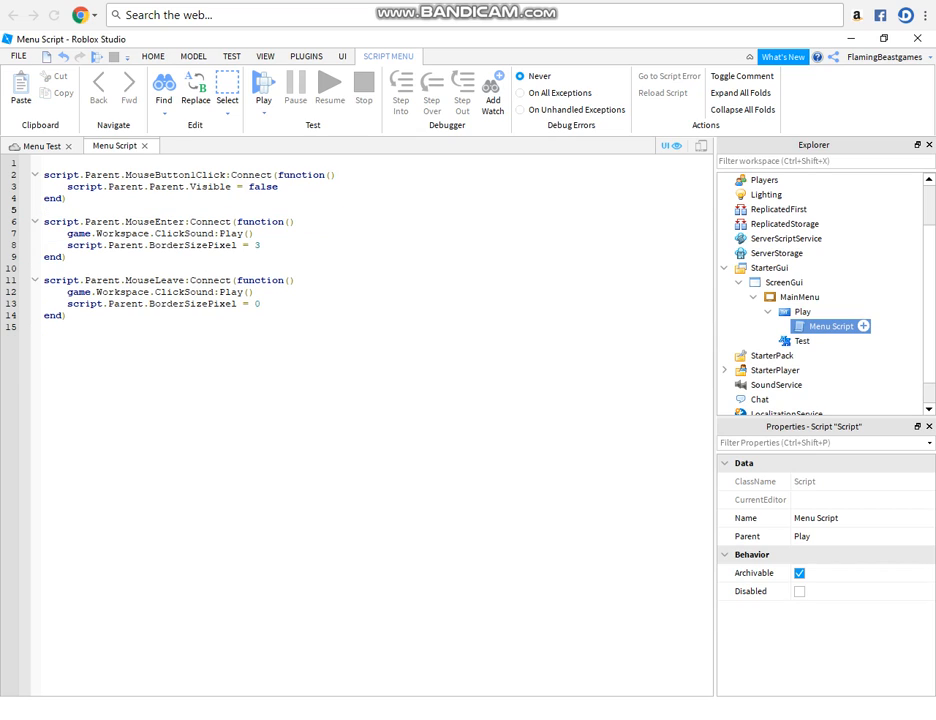
drag(46, 221, 66, 257)
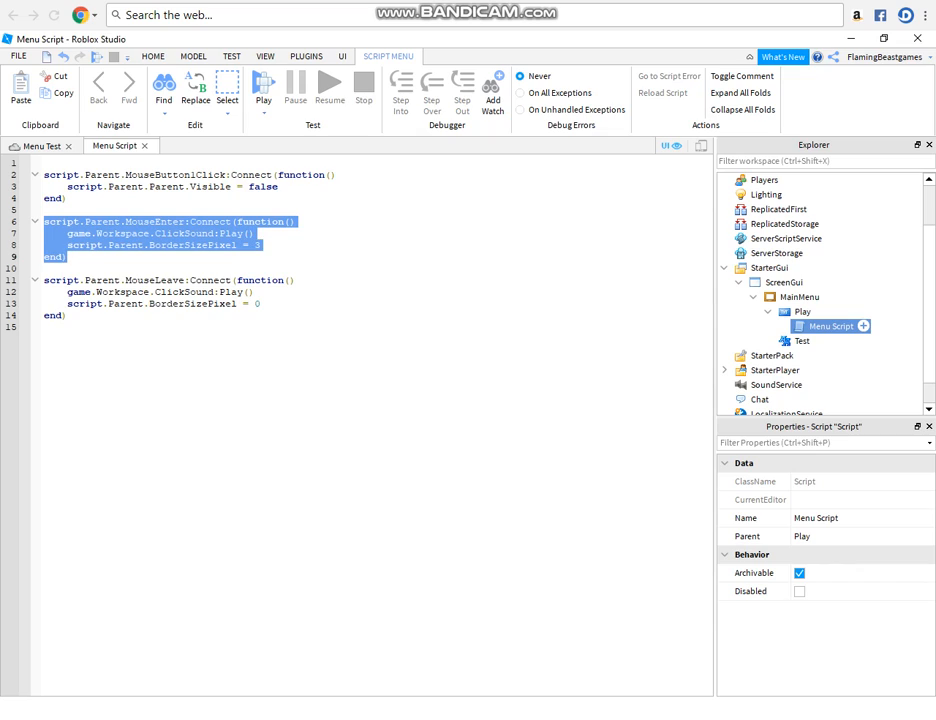
click(110, 244)
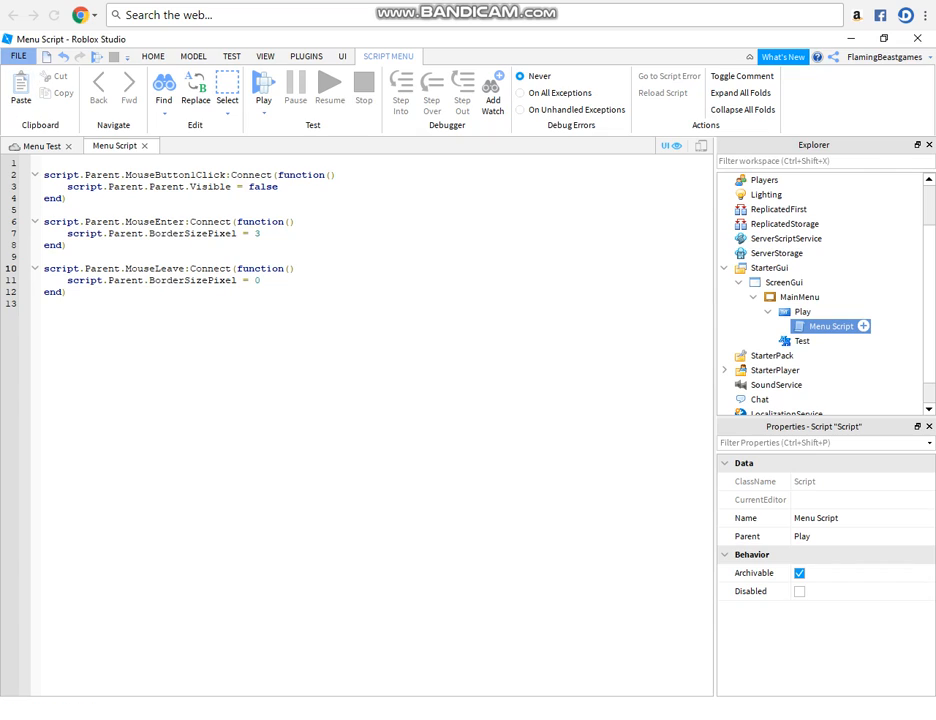
mouse_move(18, 56)
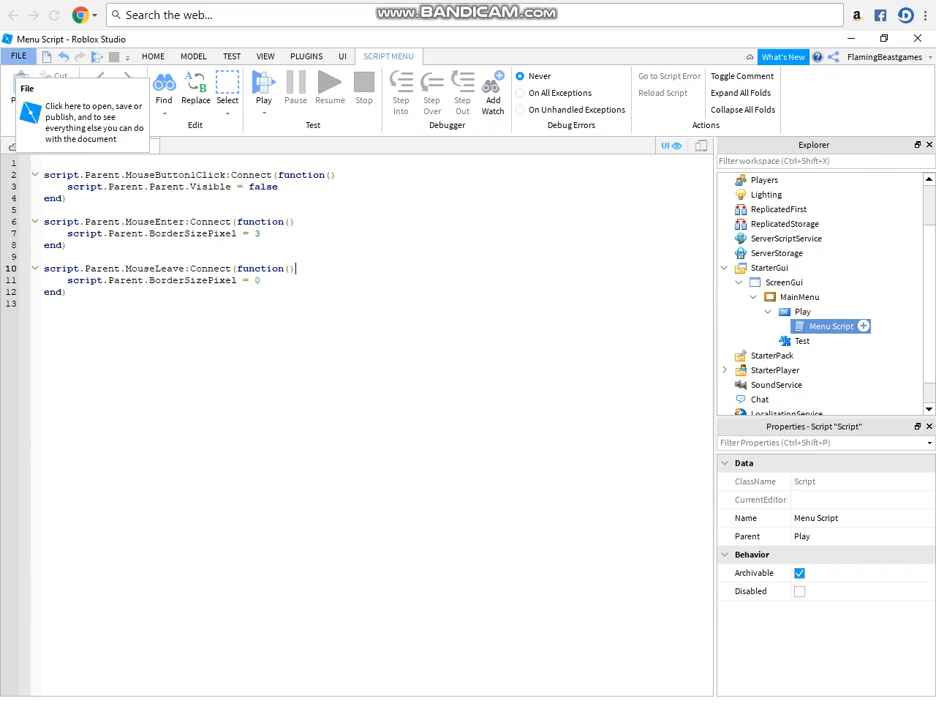
click(17, 55)
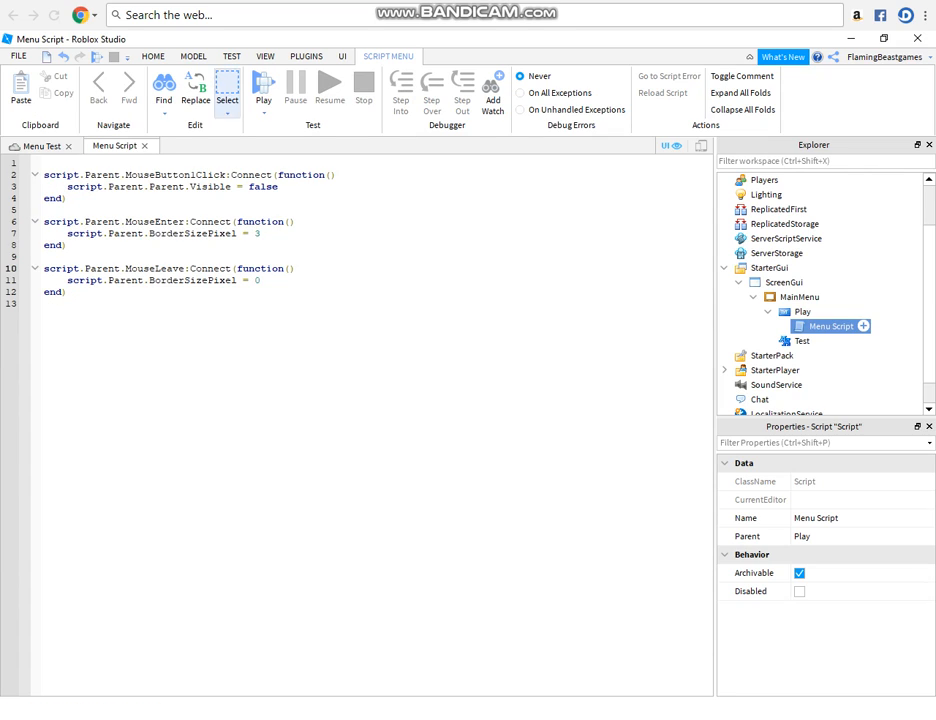
mouse_move(145, 145)
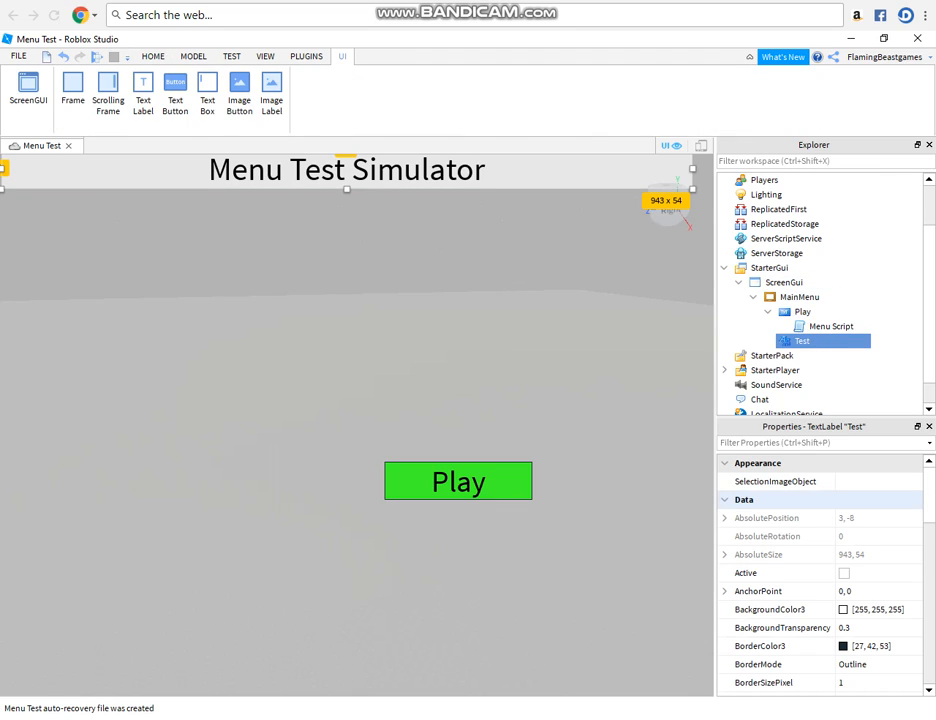
- Set the Test label's BackgroundTransparency to 1, then start a play test past the Save File Failure dialog
scroll(down, 3)
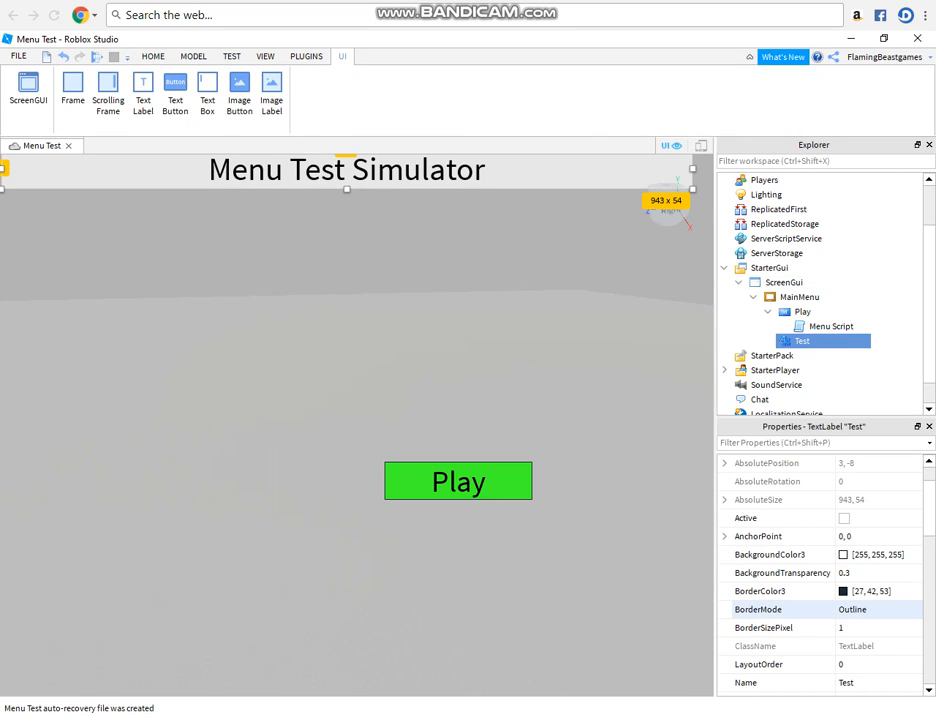
click(860, 572)
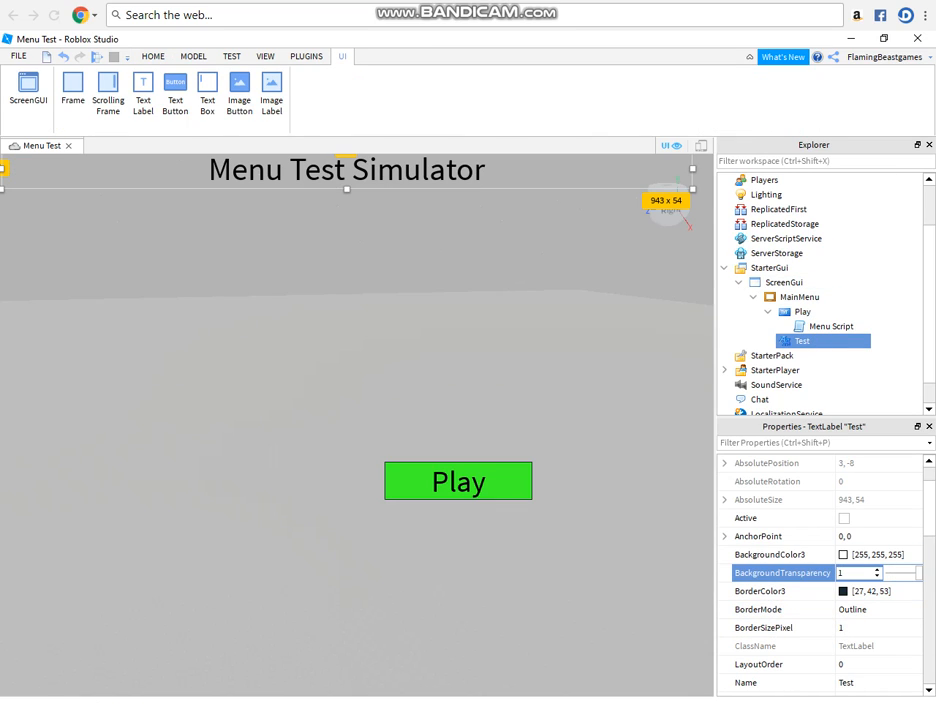
click(798, 297)
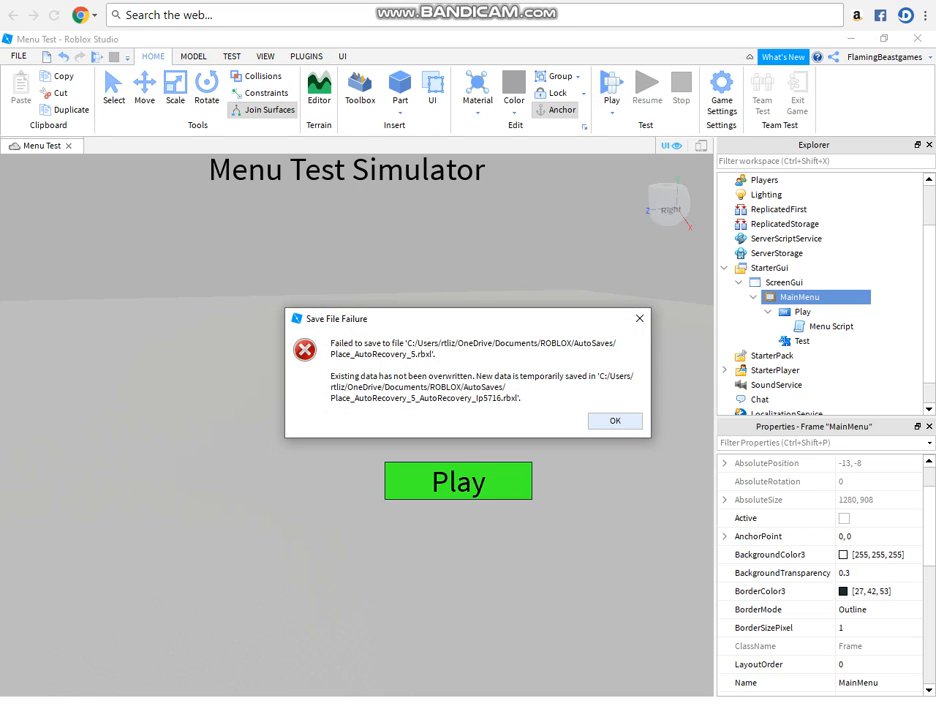
click(615, 420)
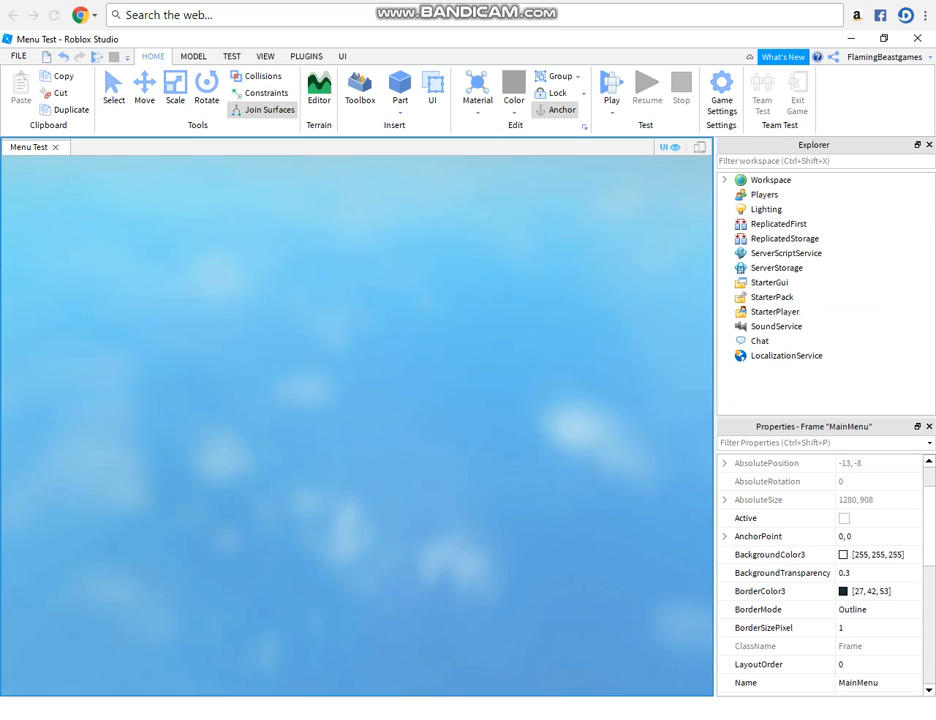
- In the running play test, use the menu's green Play button to hide the MainMenu frame
click(611, 90)
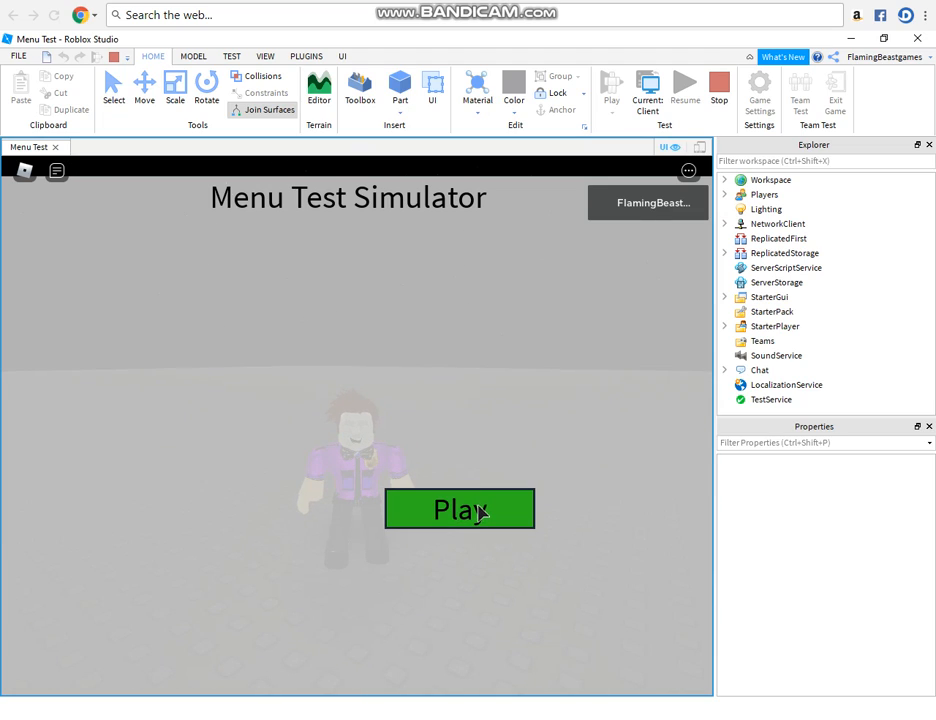
mouse_move(490, 519)
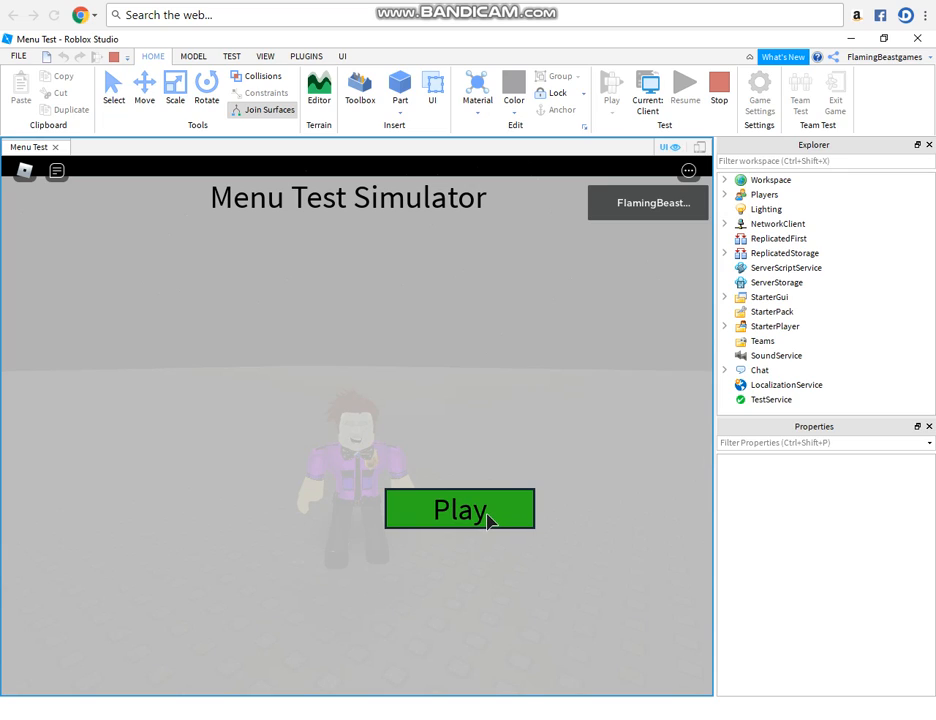
mouse_move(462, 369)
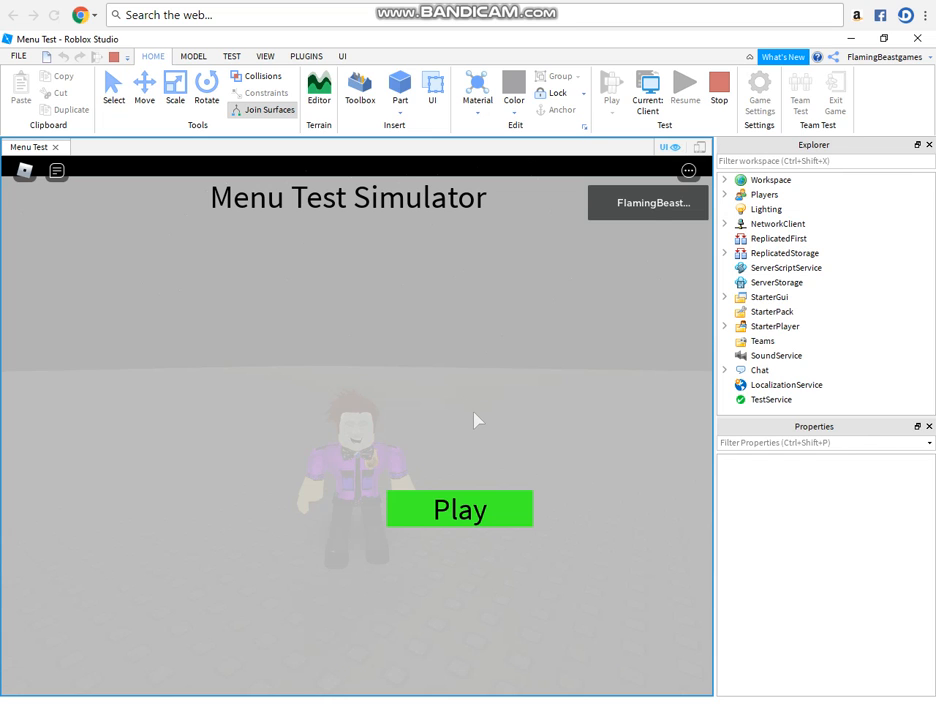
click(459, 509)
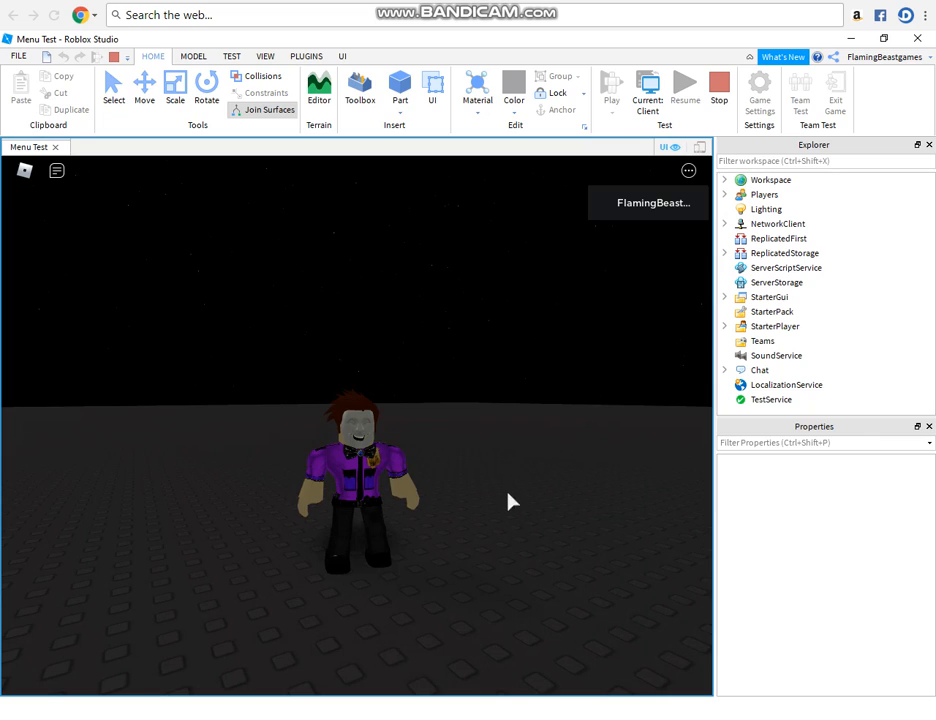
mouse_move(503, 538)
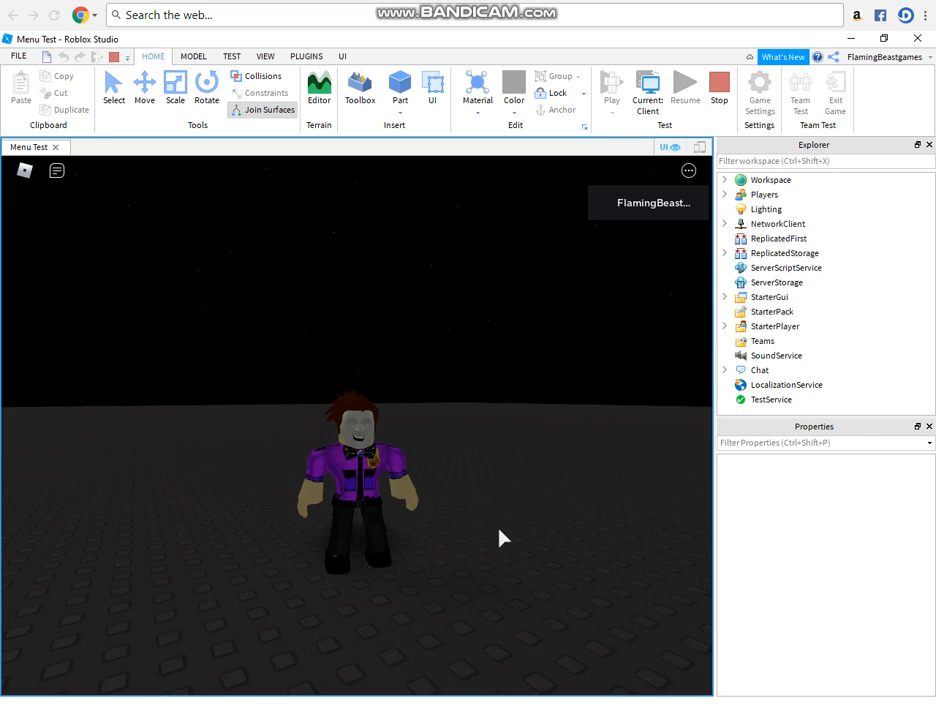